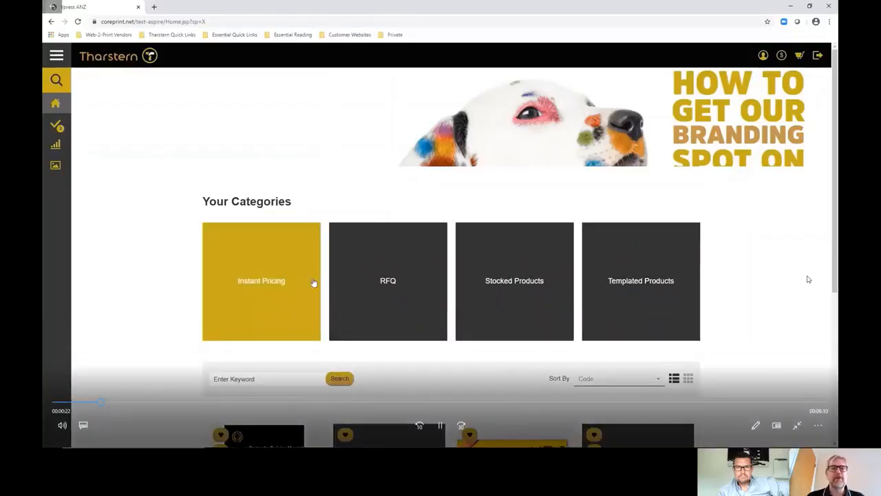
mouse_move(755, 281)
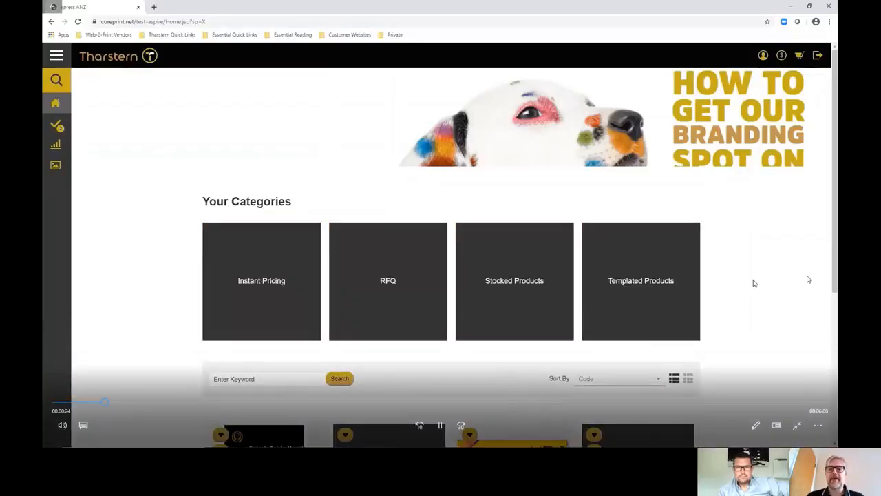
mouse_move(388, 292)
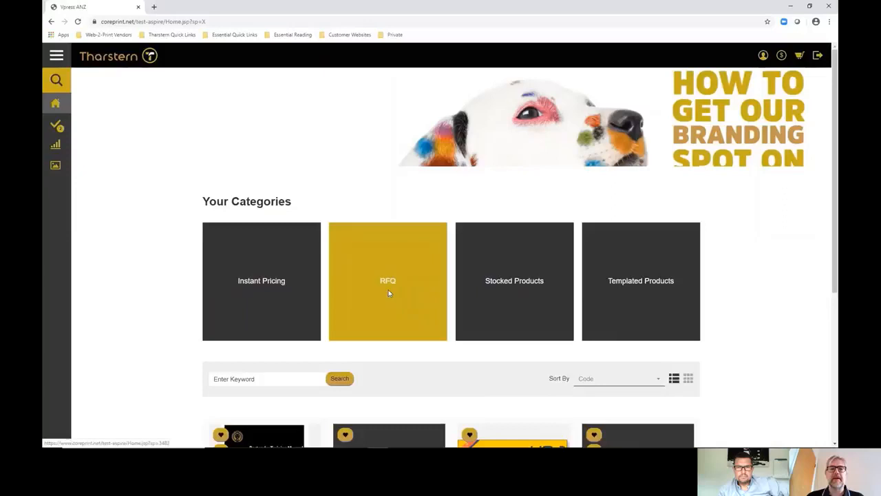
Open the RFQ category listing Bespoke Brochures, Flexible Packaging and Promotional Products
click(389, 281)
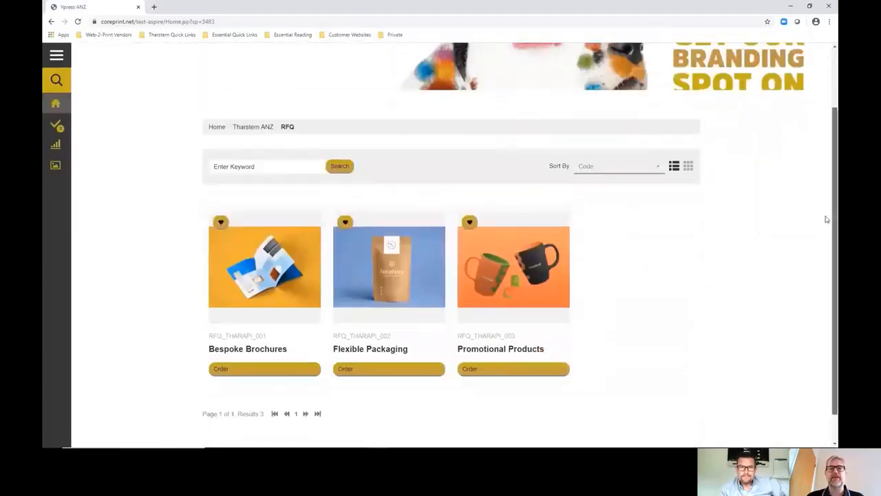
scroll(up, 3)
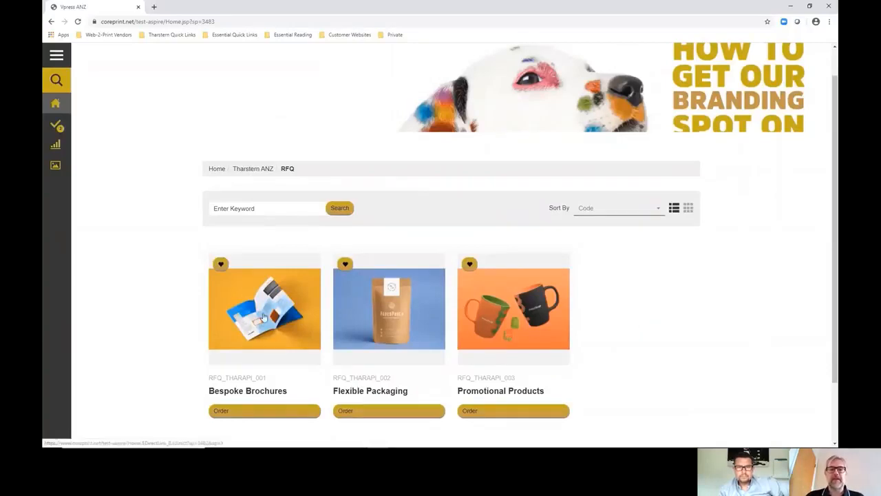
Start a Bespoke Brochures request named New Urgent Brochure, required by 31-03-2020
click(264, 410)
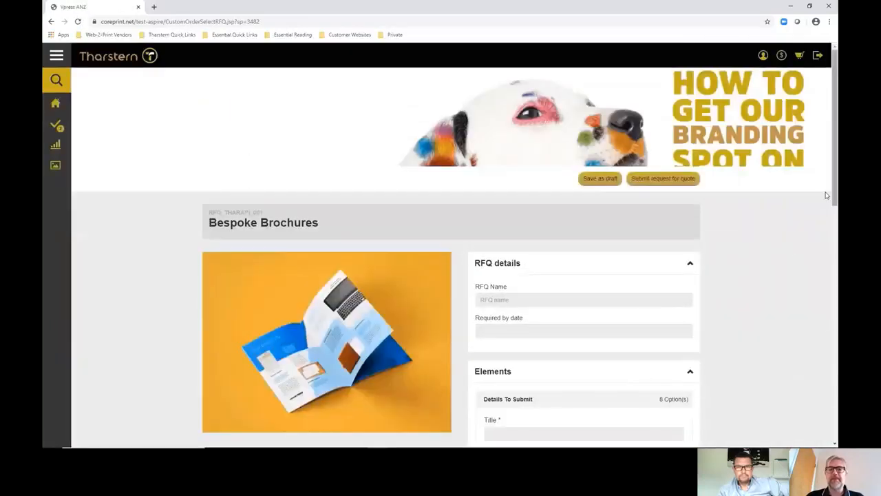
scroll(down, 3)
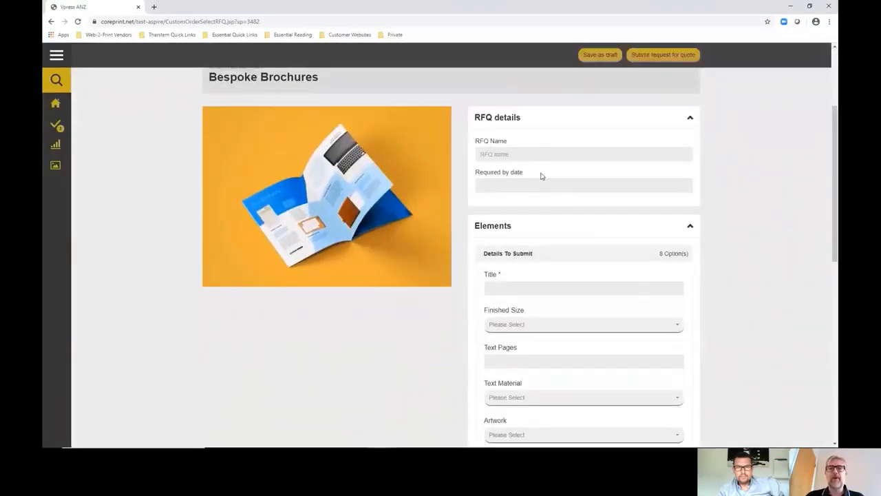
click(584, 154)
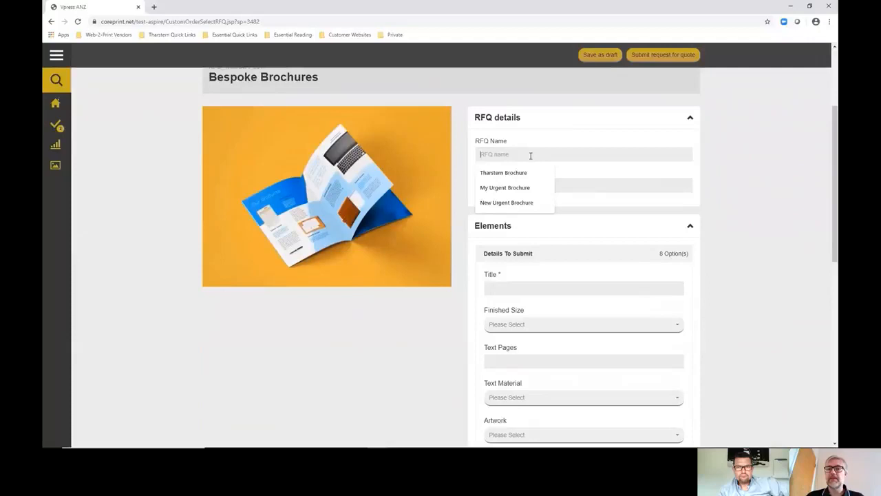
click(507, 203)
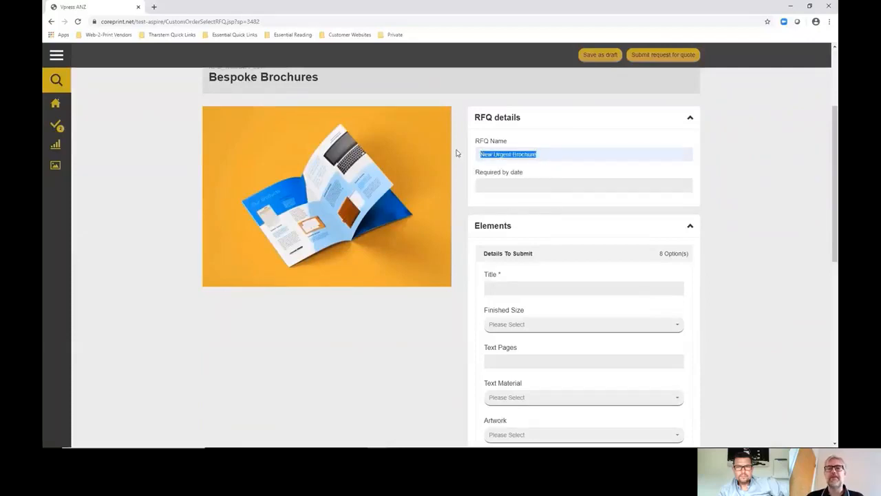
click(584, 185)
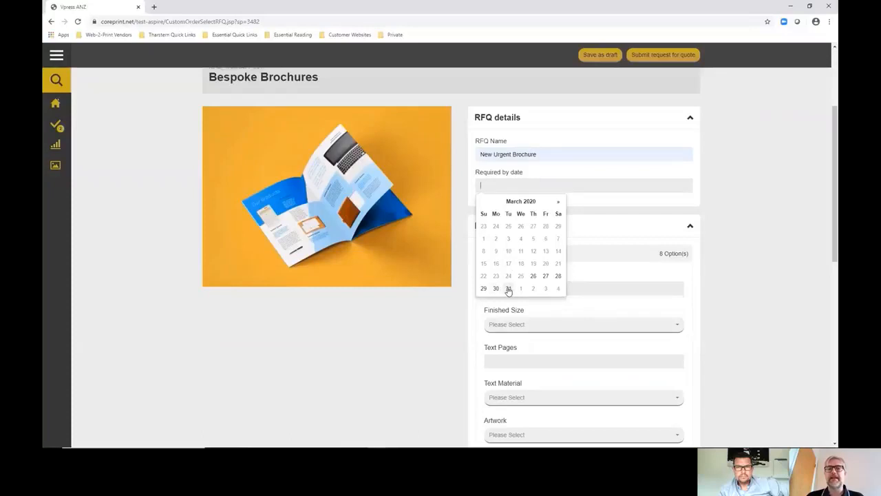
click(508, 289)
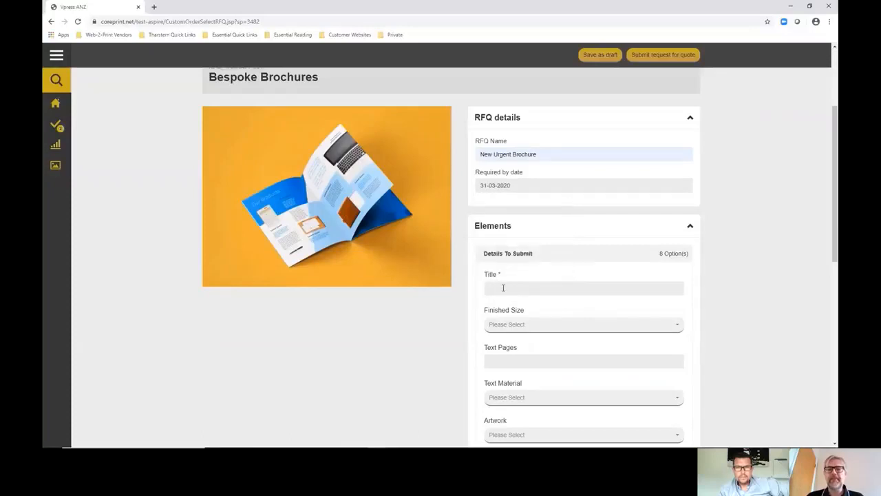
mouse_move(540, 157)
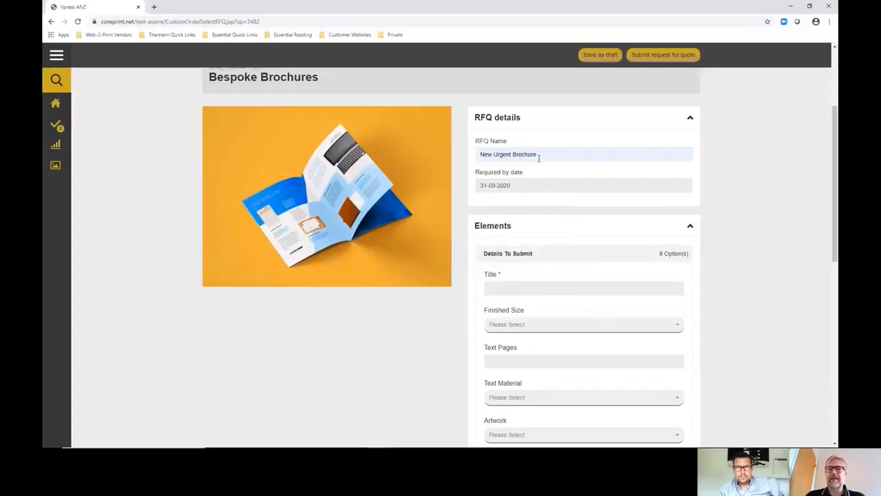
Enter the brochure title New Urgent Brochure
click(584, 288)
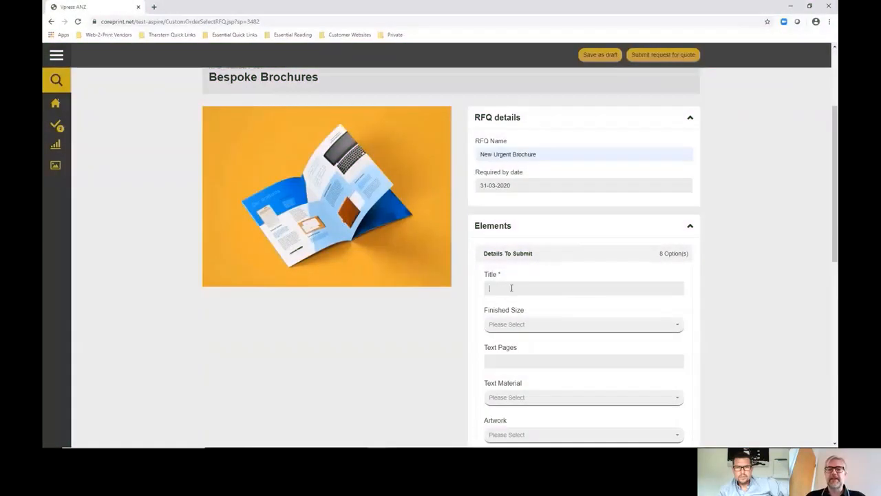
text(New Urgent Brochure)
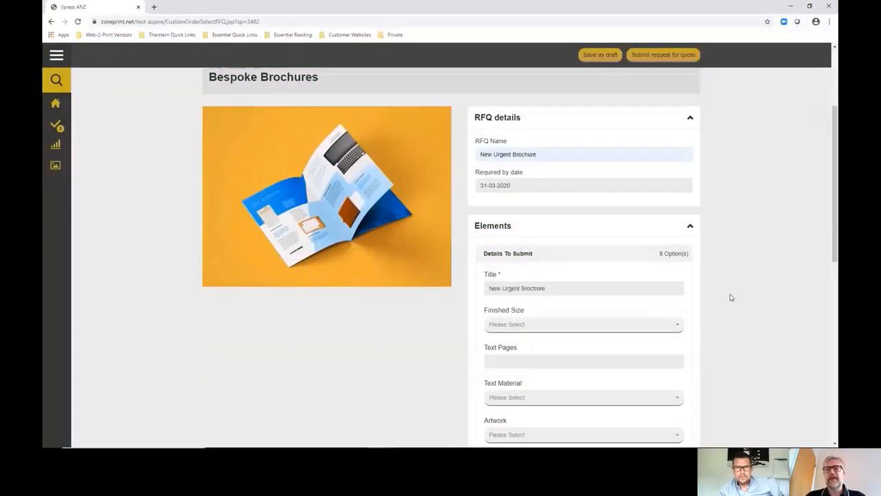
click(583, 288)
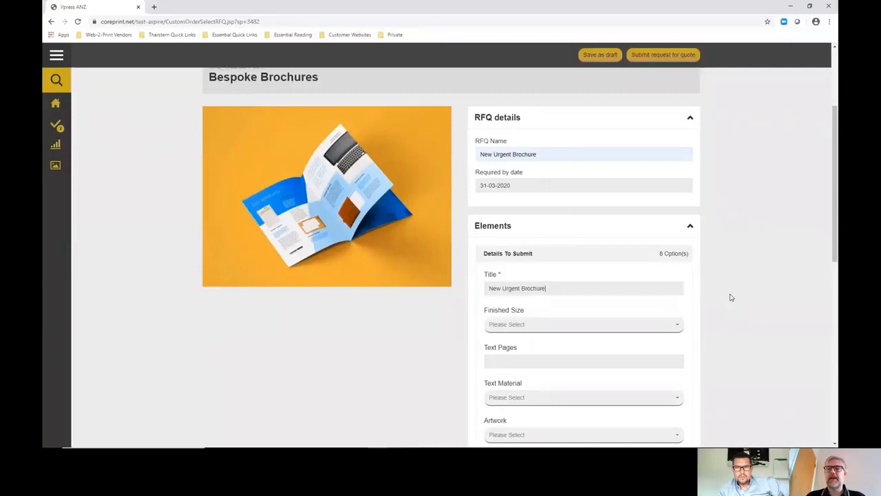
mouse_move(826, 227)
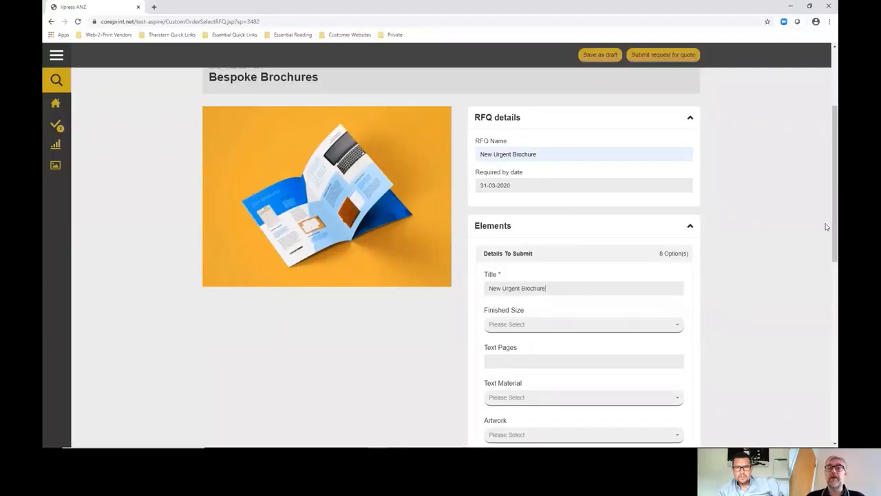
Specify finished size A4 Portrait, 24 text pages on 135gsm Gloss
scroll(down, 3)
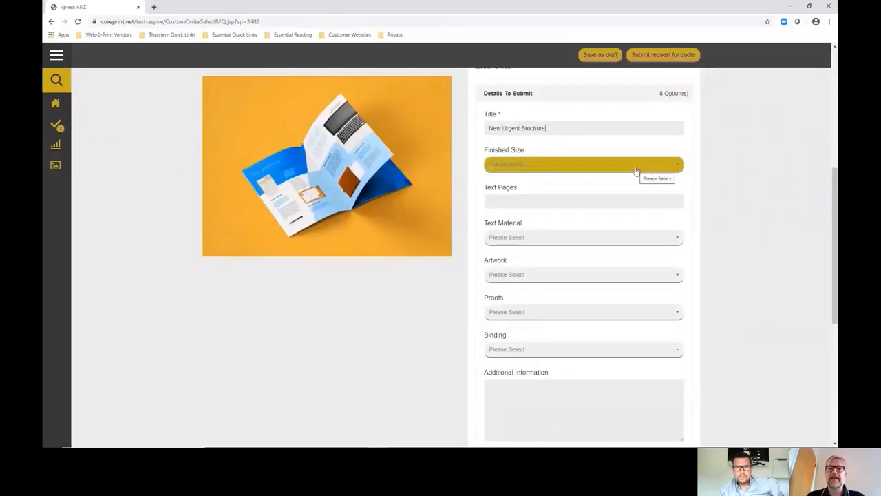
click(584, 164)
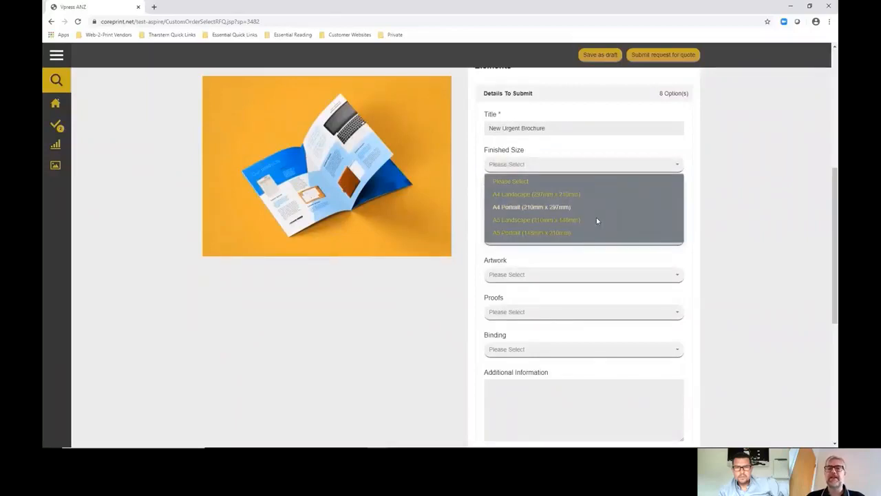
click(532, 206)
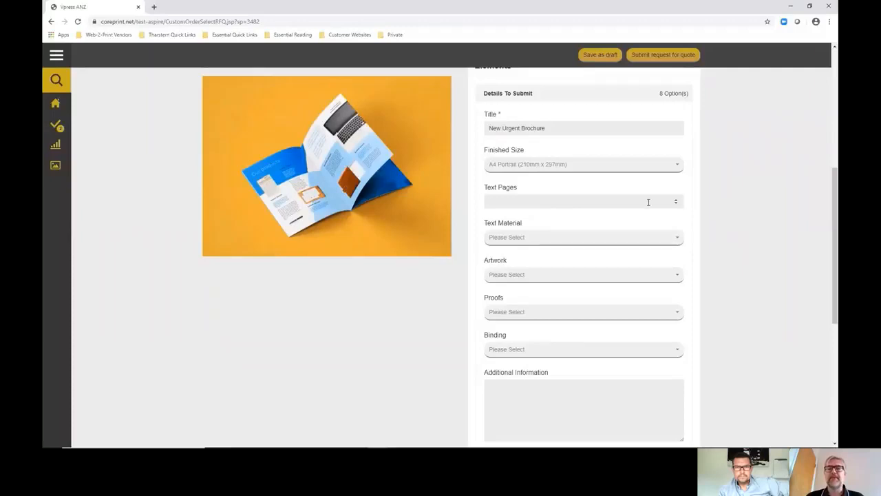
text(24)
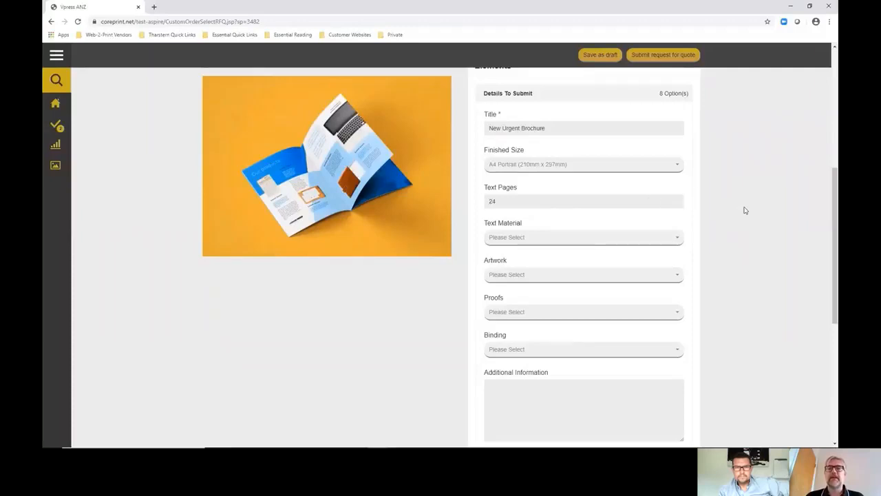
click(584, 237)
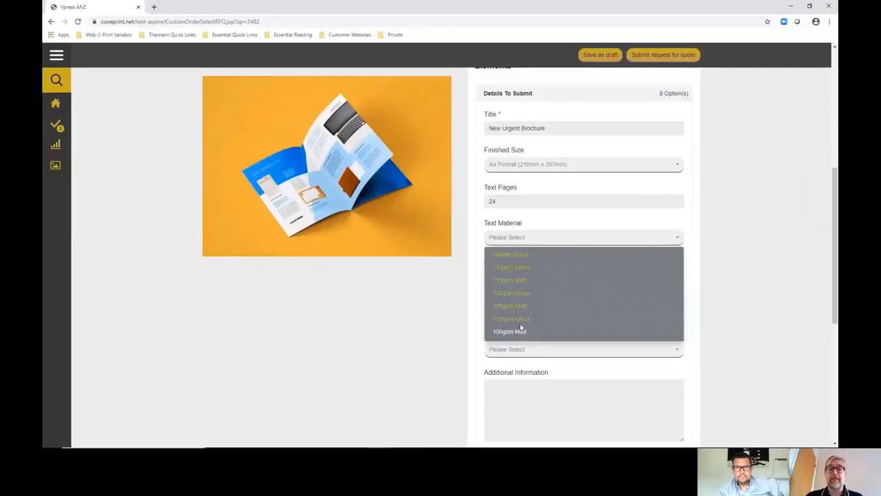
click(512, 318)
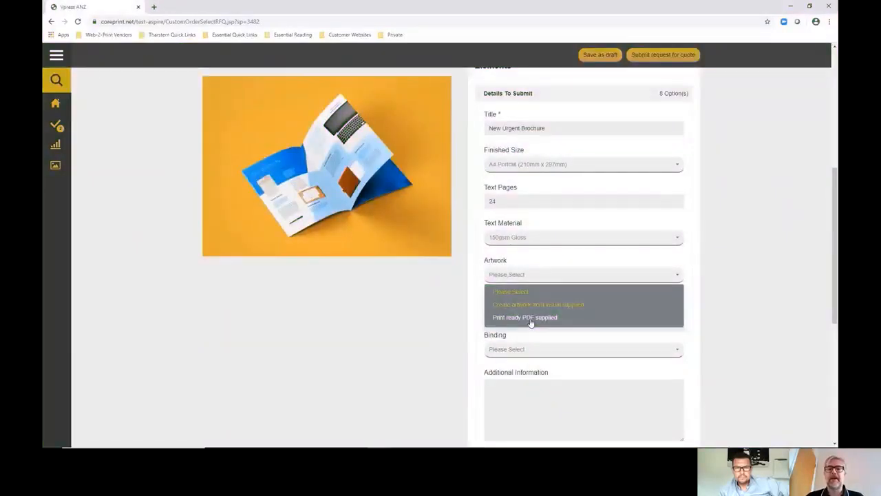
Set artwork to print-ready PDF, binding to saddle stitched, and add additional notes
click(524, 317)
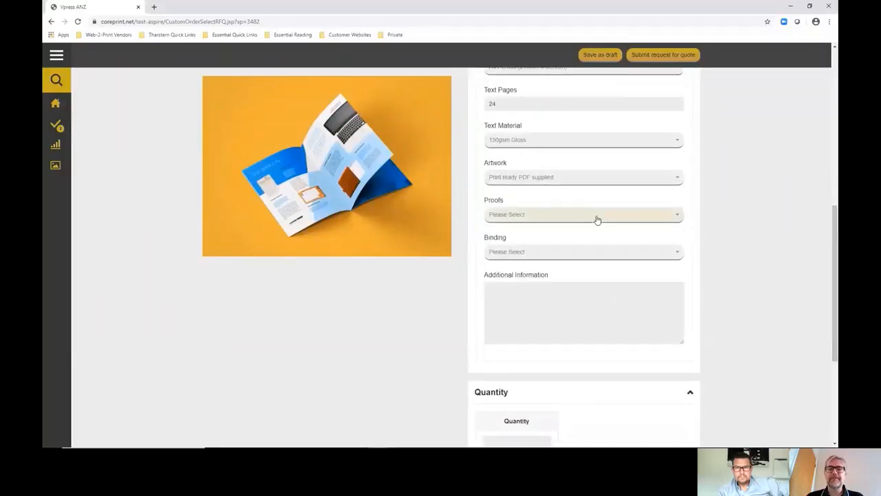
click(583, 251)
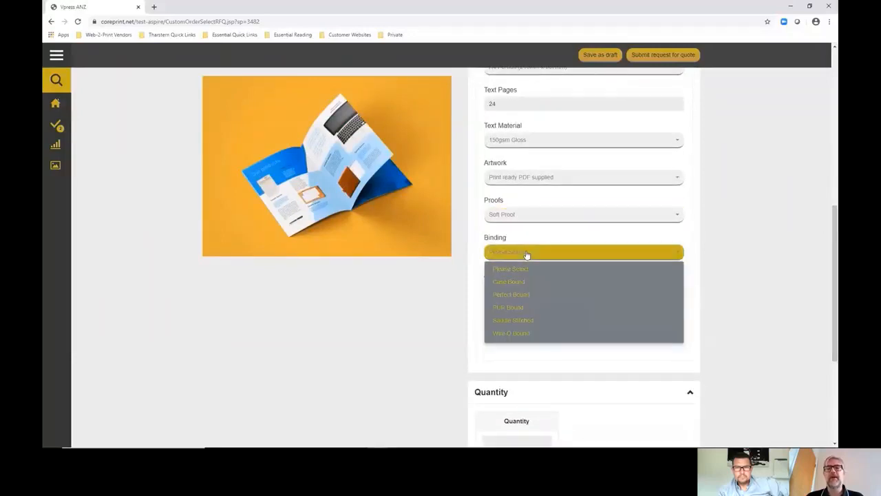
click(512, 319)
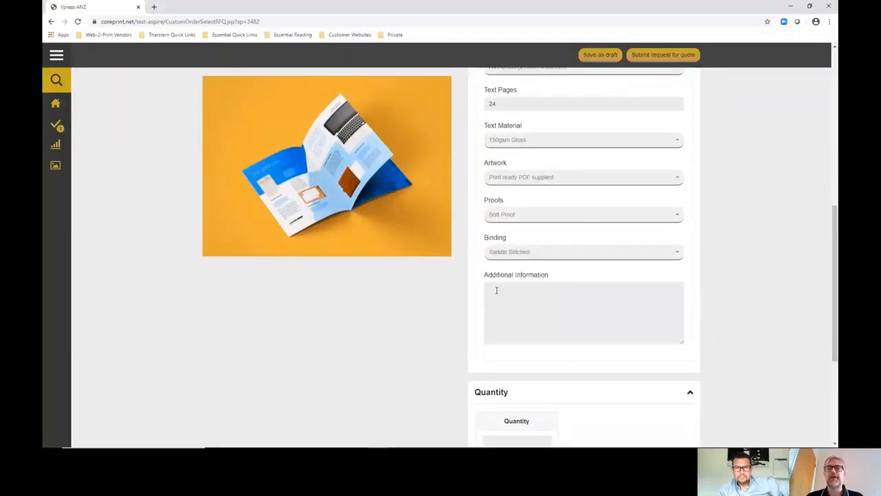
text(Additional notes...)
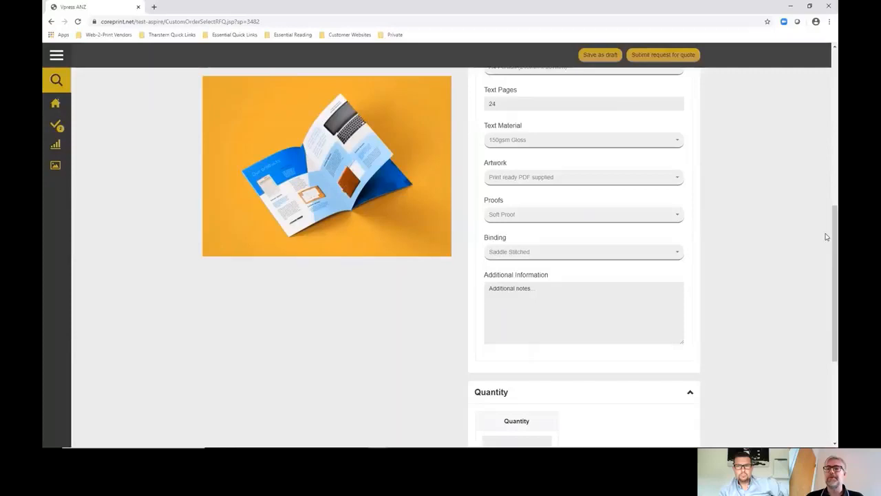
Enter a quantity break of 1000 for the brochure request
scroll(down, 3)
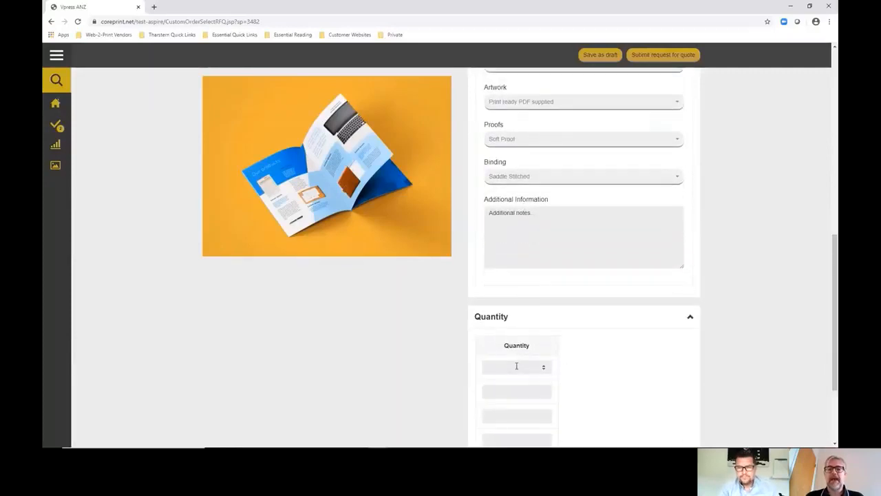
text(1000)
text(5000)
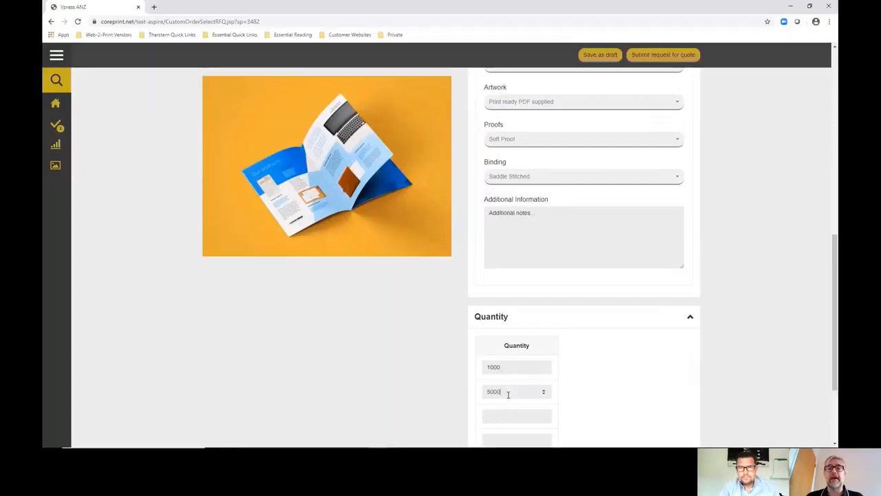
scroll(up, 3)
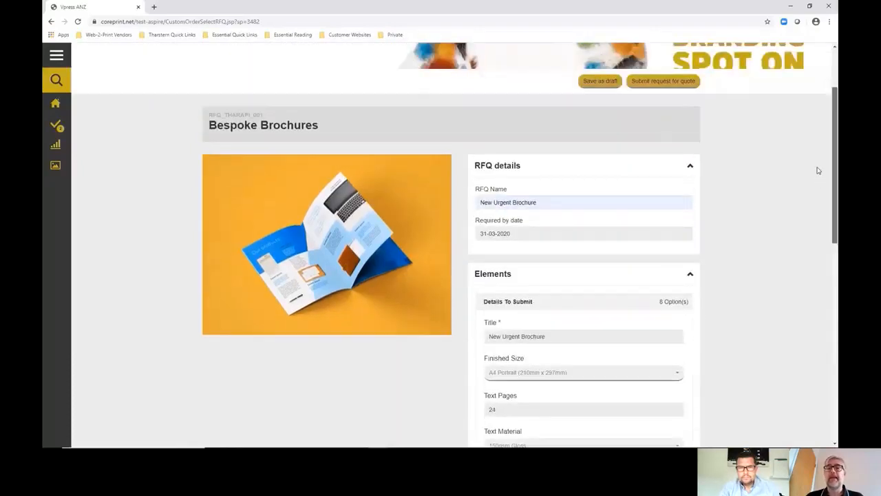
mouse_move(603, 104)
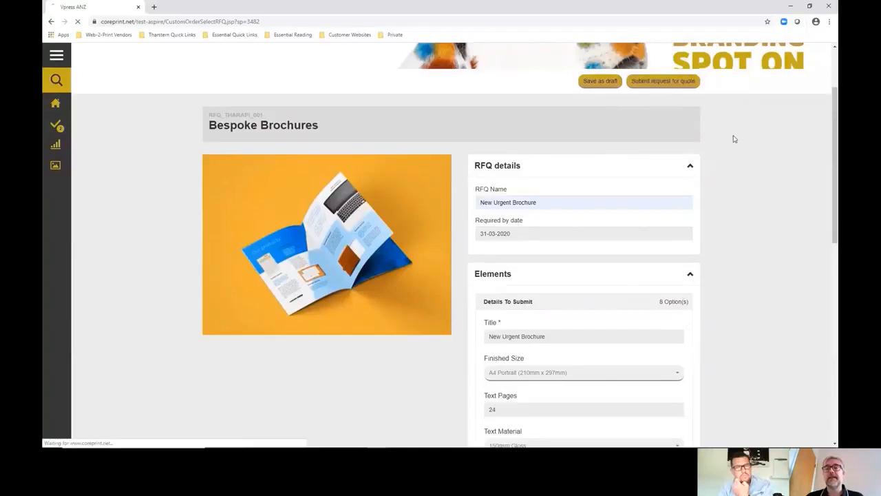
Review RFQ 651's requested quantities and elements, then return to the RFQ list
click(663, 80)
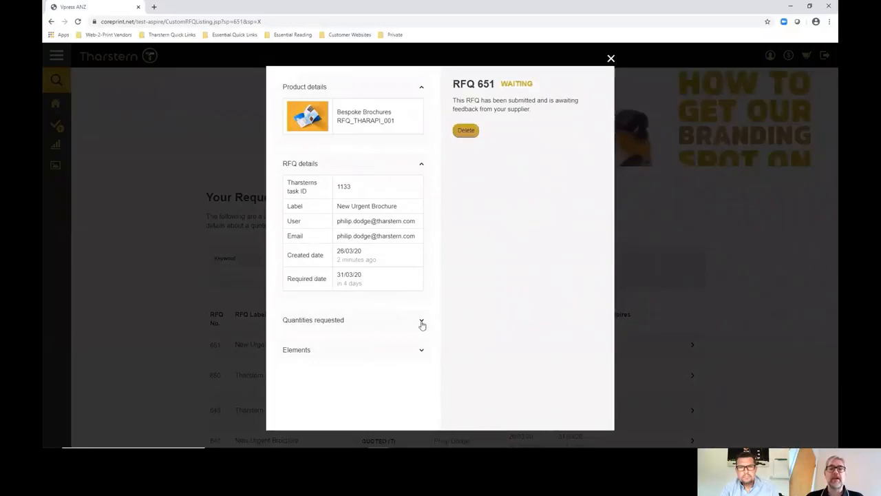
click(421, 320)
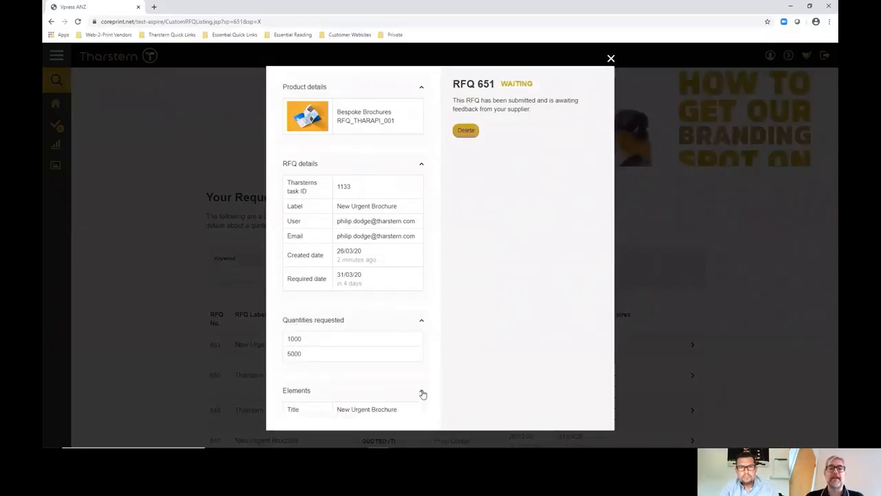
click(422, 391)
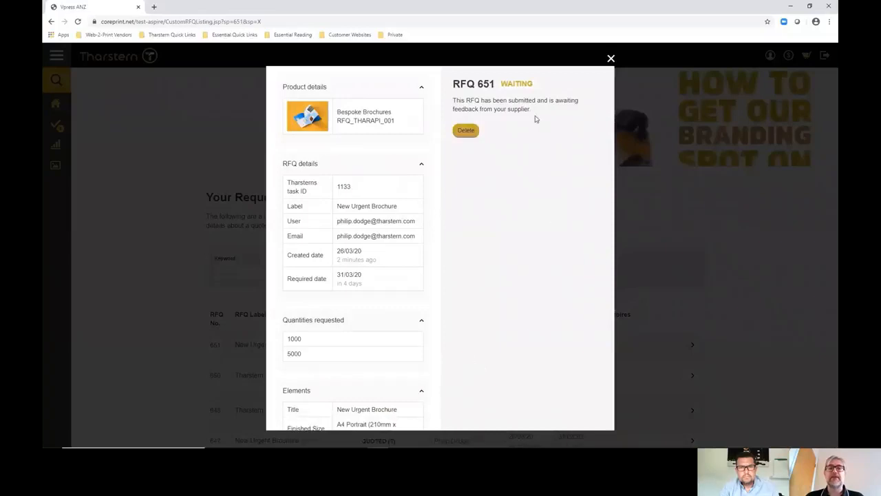
mouse_move(576, 91)
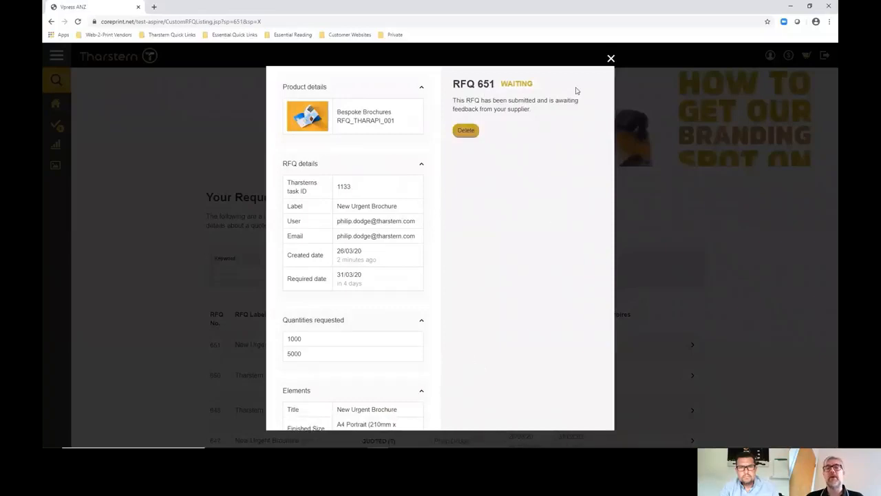
click(610, 57)
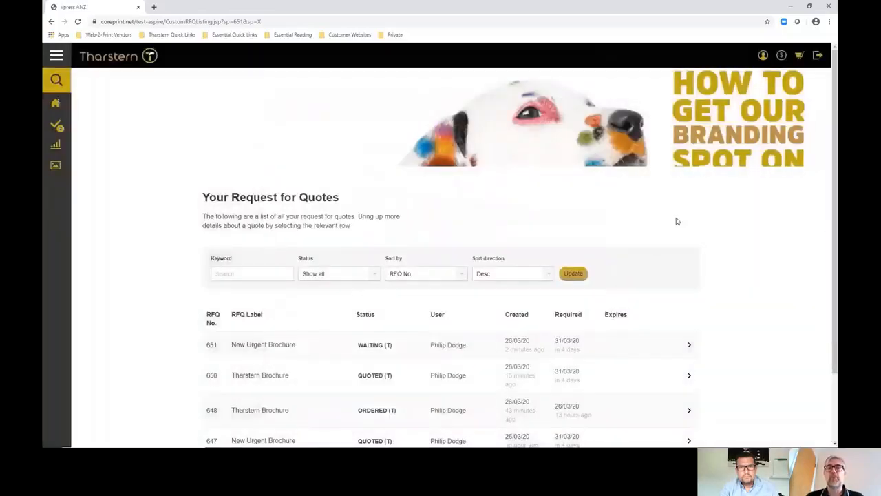
mouse_move(182, 351)
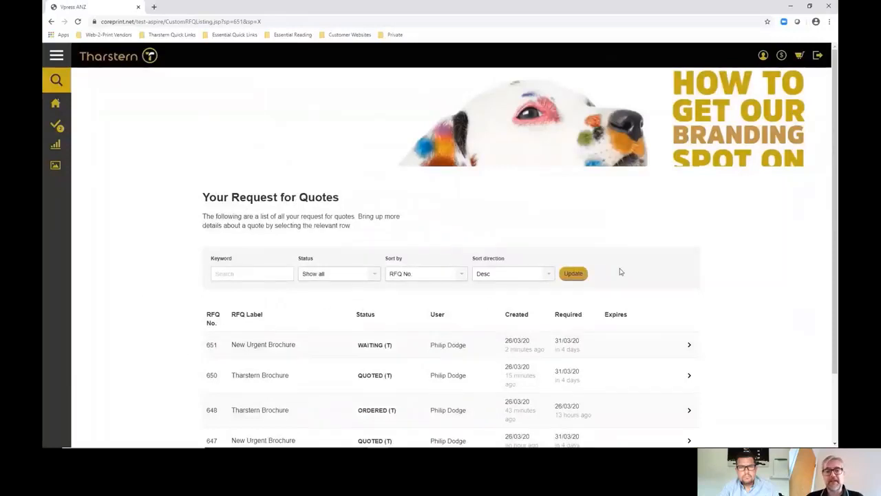
mouse_move(314, 292)
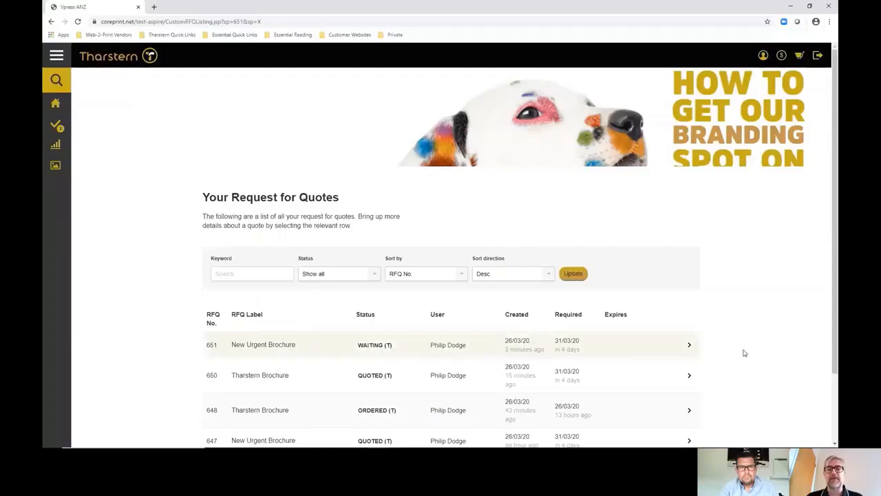
mouse_move(757, 344)
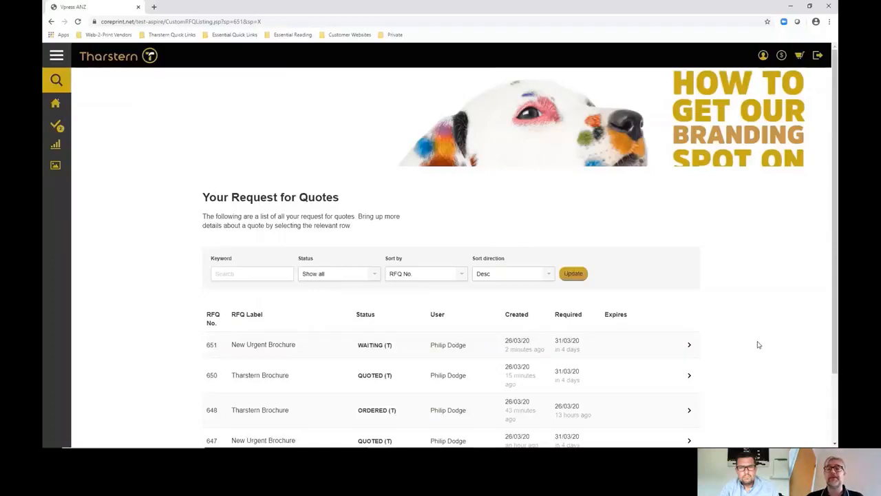
mouse_move(704, 337)
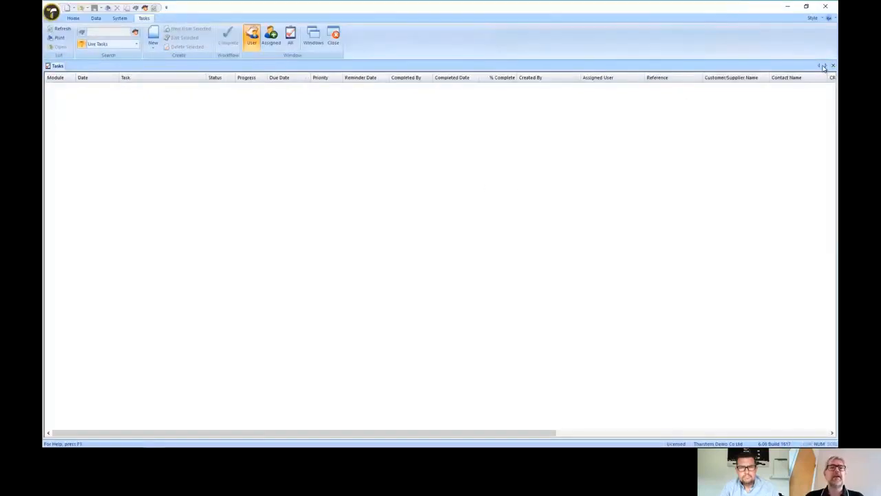
Reload the Tasks list and open the New Urgent Brochure RFQ task
click(833, 66)
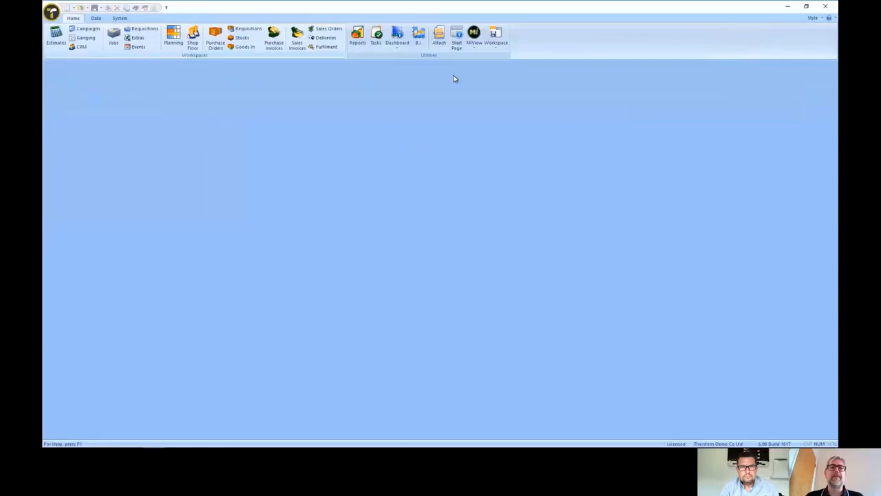
mouse_move(376, 34)
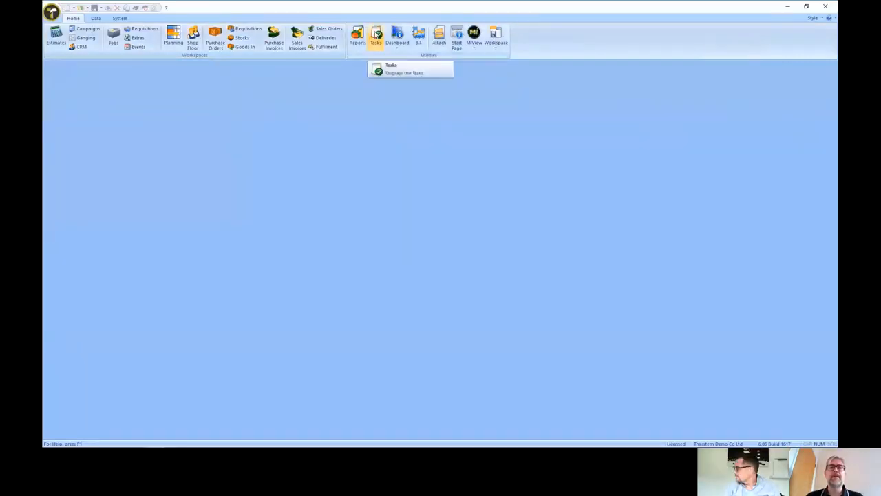
click(375, 35)
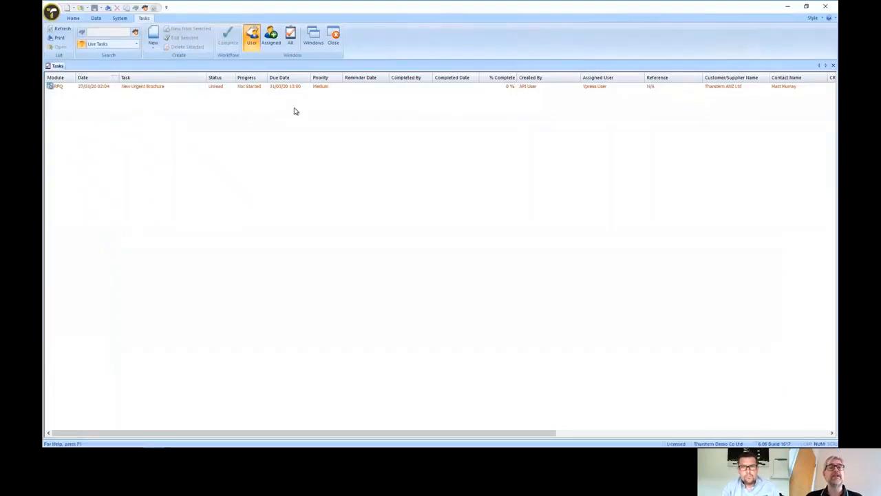
mouse_move(160, 113)
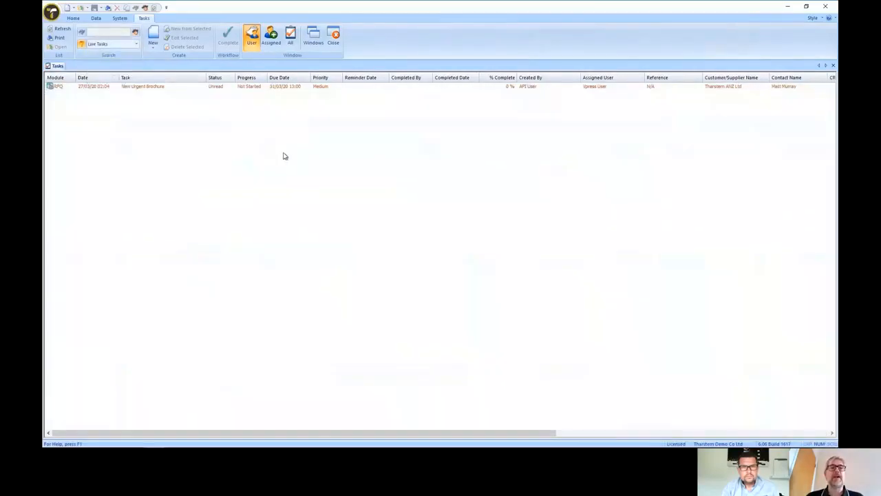
mouse_move(286, 93)
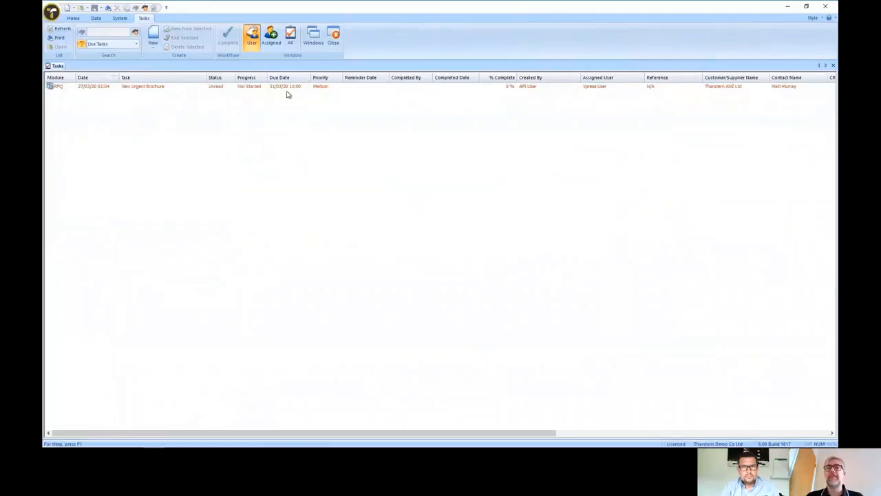
double_click(144, 85)
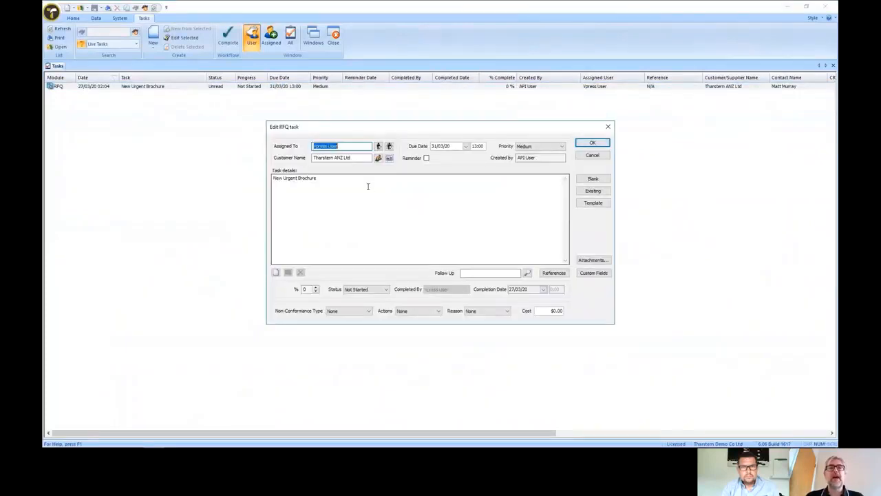
double_click(295, 178)
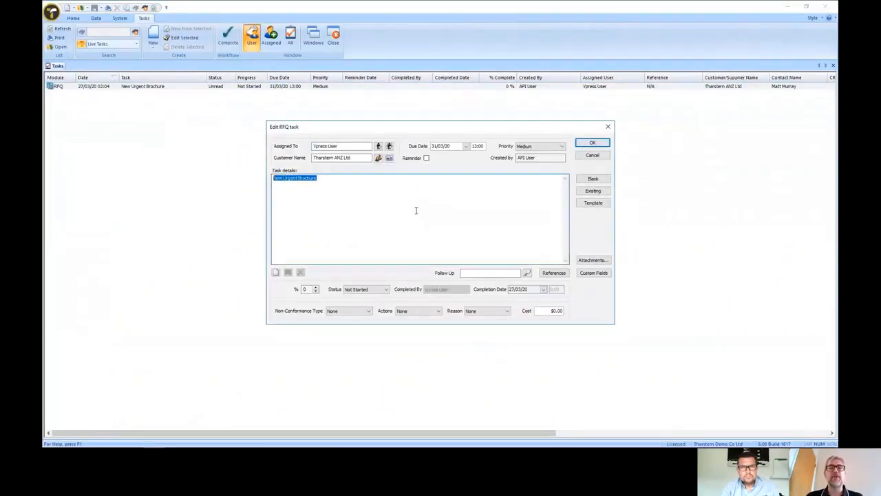
mouse_move(297, 154)
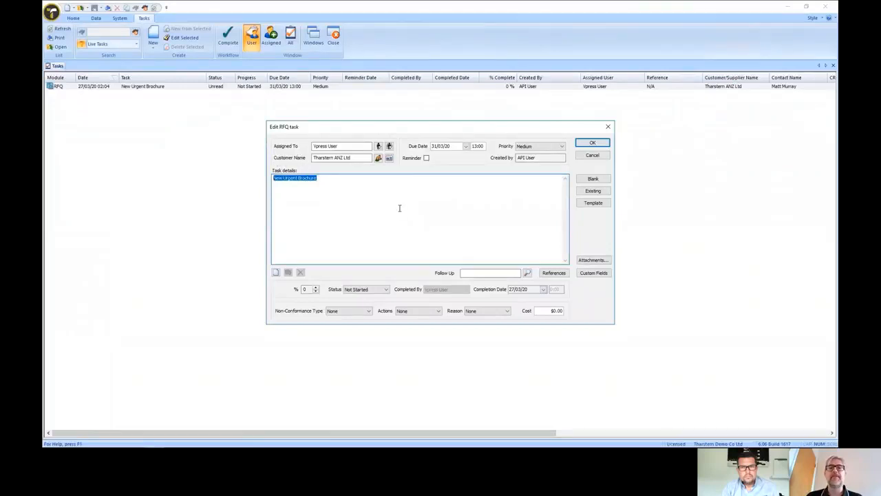
mouse_move(598, 278)
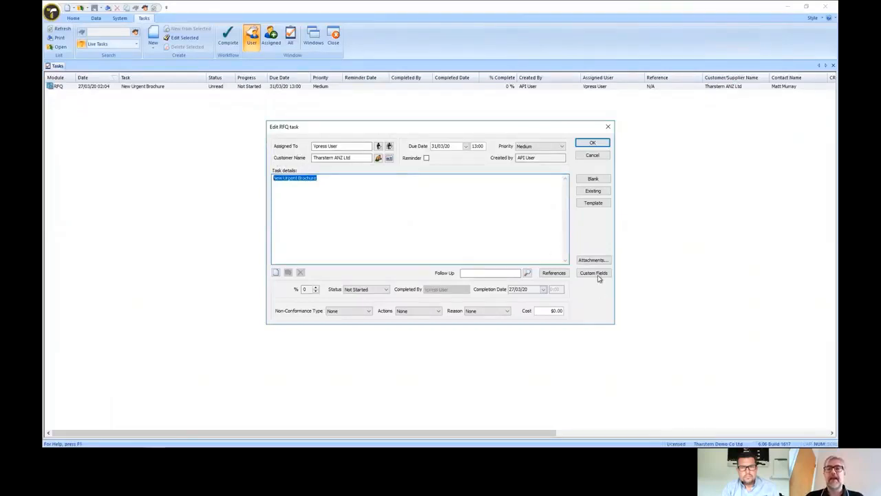
click(594, 273)
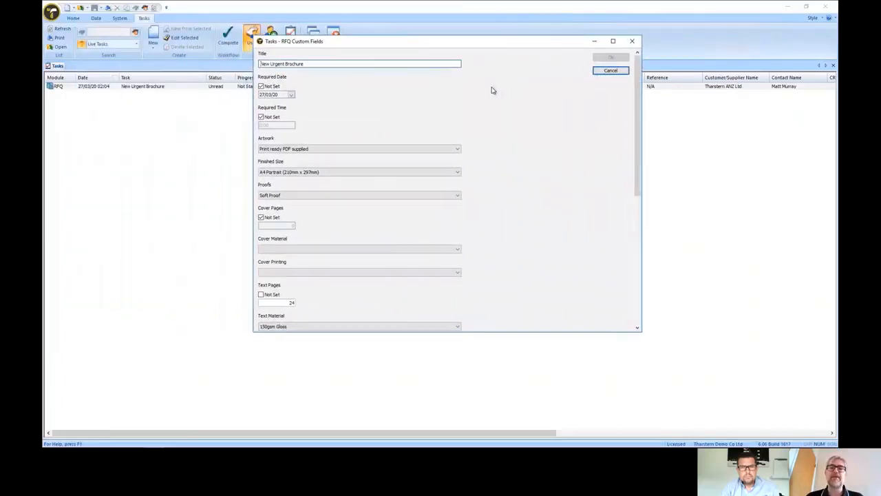
mouse_move(636, 99)
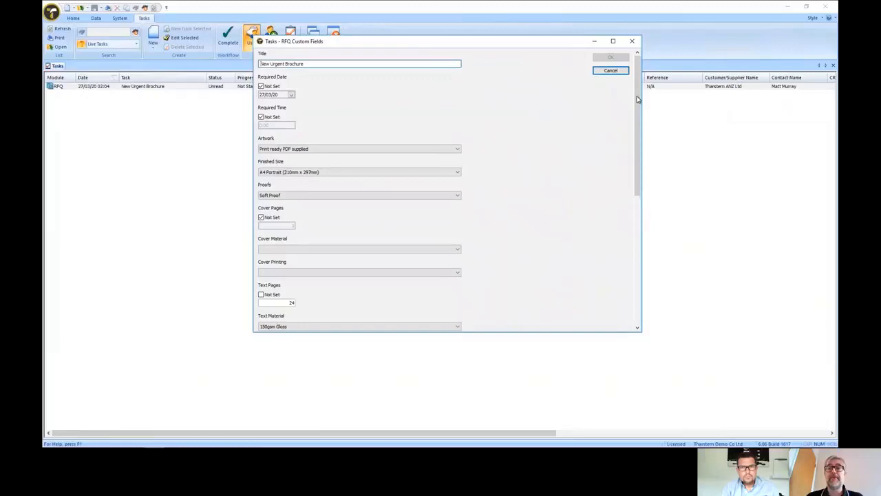
scroll(down, 3)
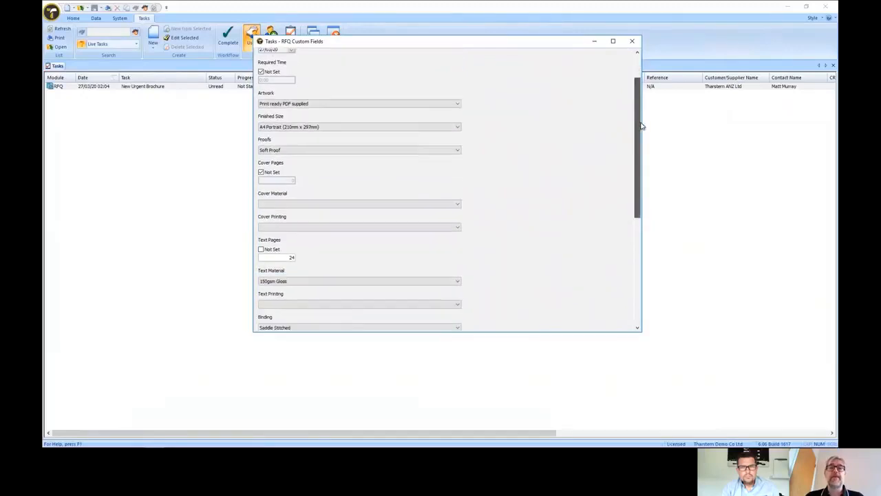
scroll(down, 3)
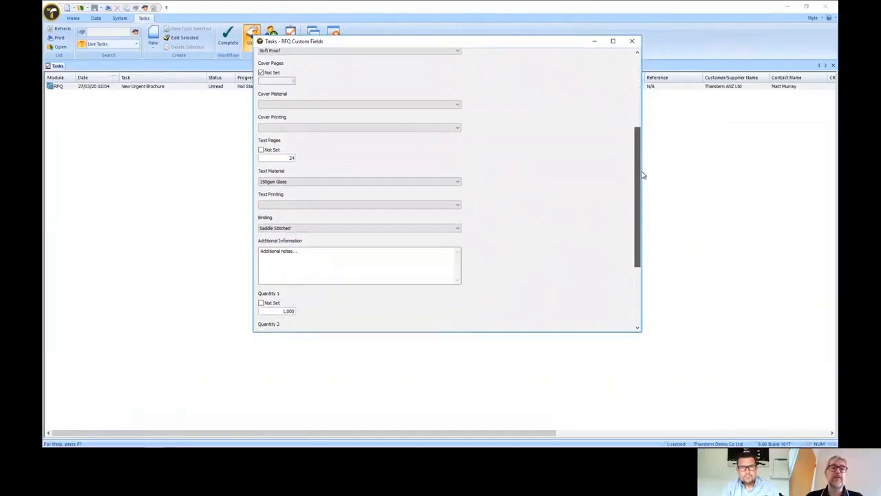
scroll(down, 3)
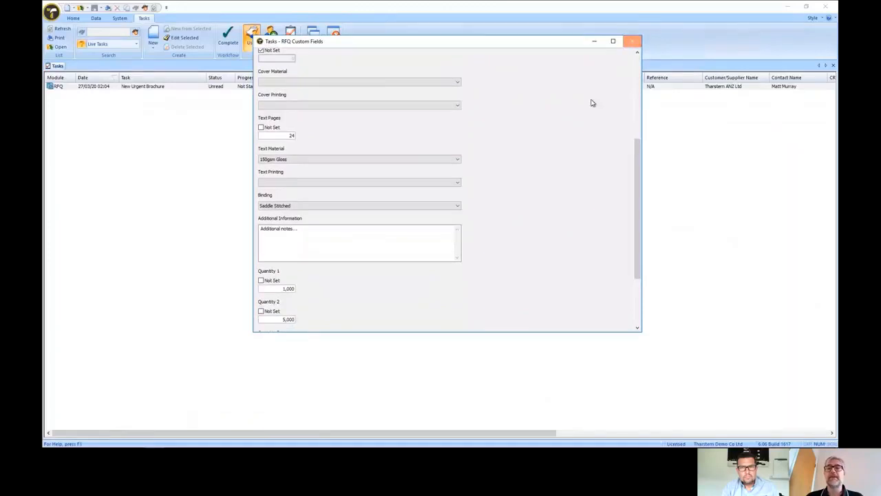
click(630, 42)
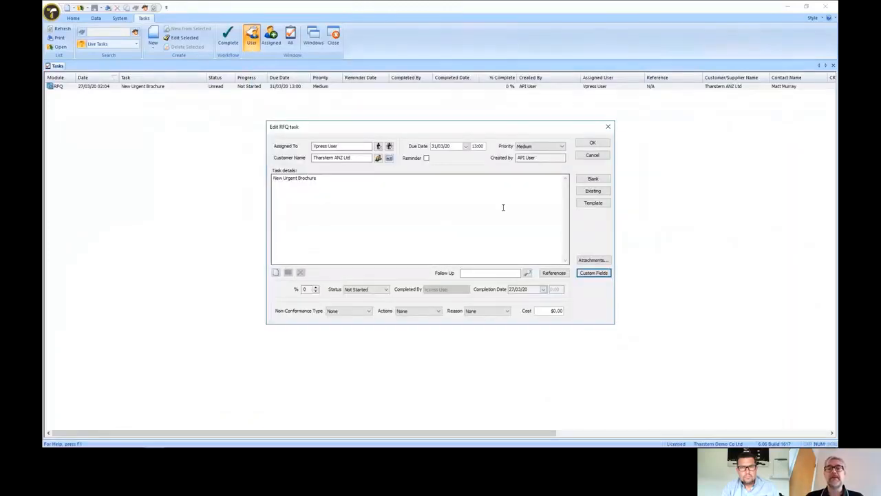
mouse_move(592, 179)
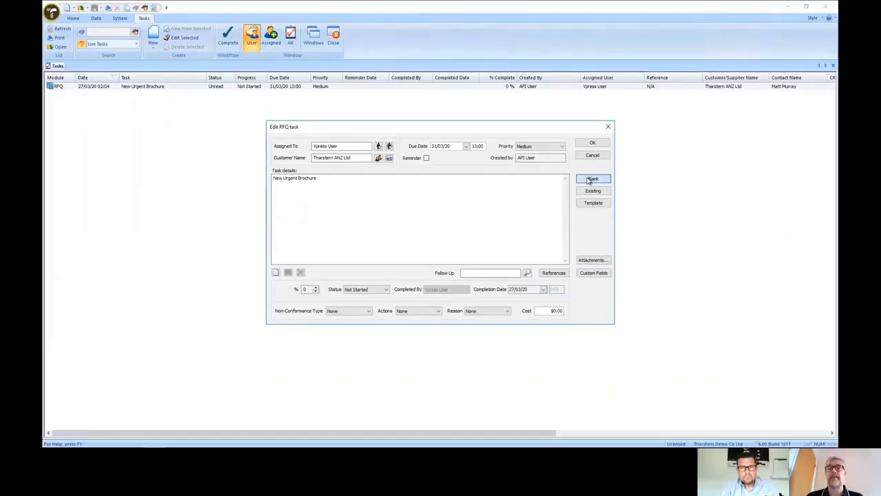
Create estimate New Urgent Brochure classified under Books, product type Saddle Stitched Books
click(592, 179)
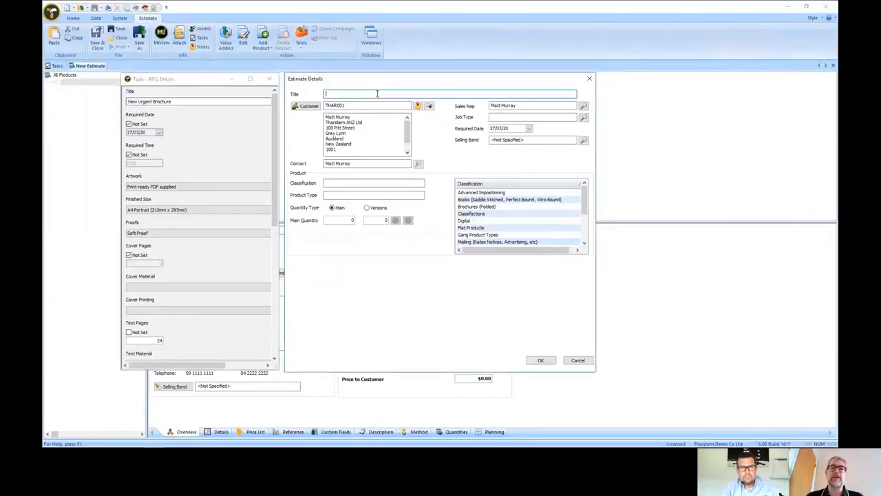
text(New Urgent Brochure)
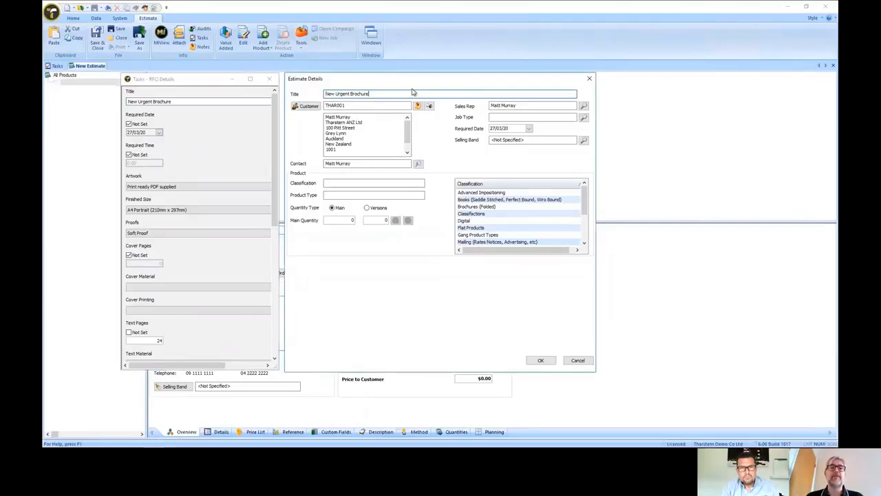
scroll(down, 3)
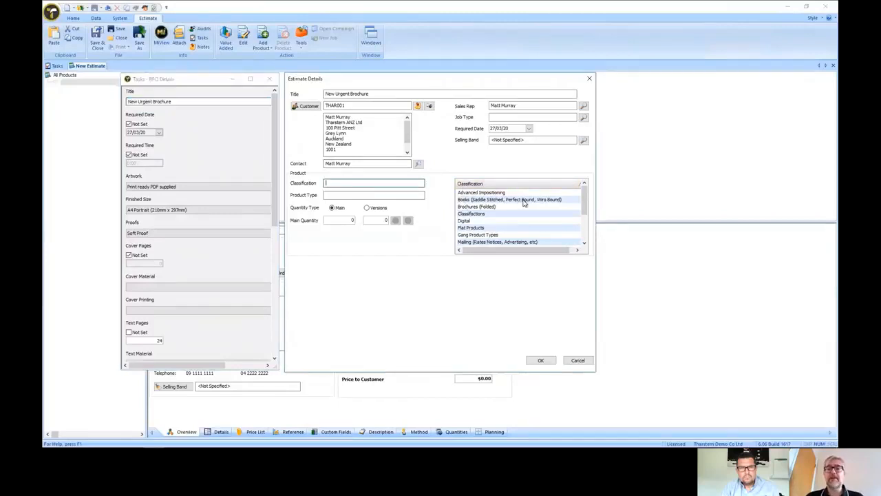
click(509, 199)
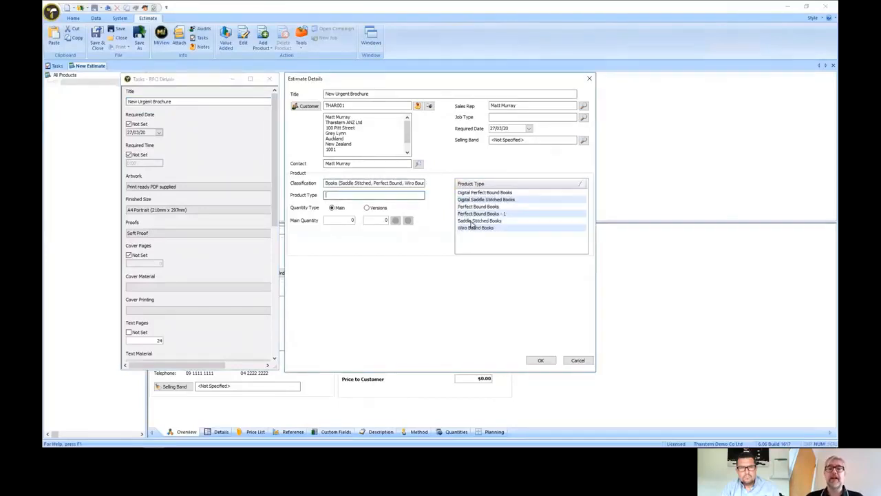
click(479, 220)
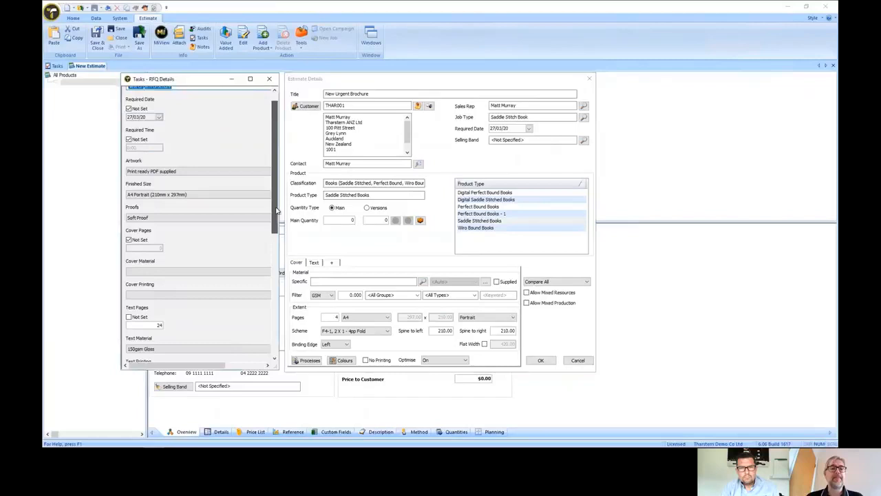
scroll(down, 3)
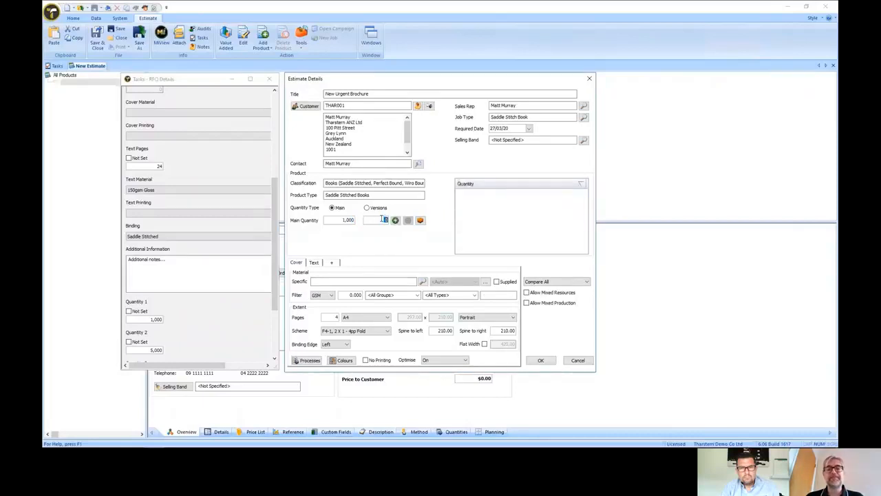
Add 1,000 to the quantity list and delete the cover part
click(395, 220)
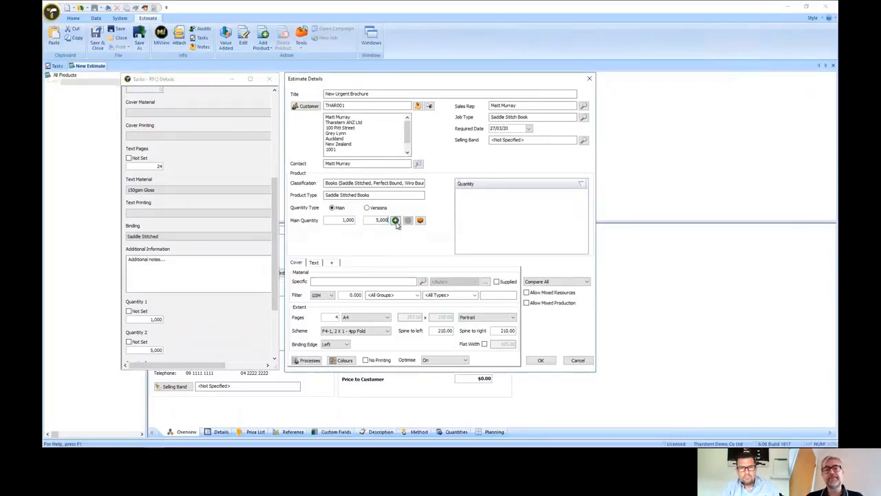
click(395, 220)
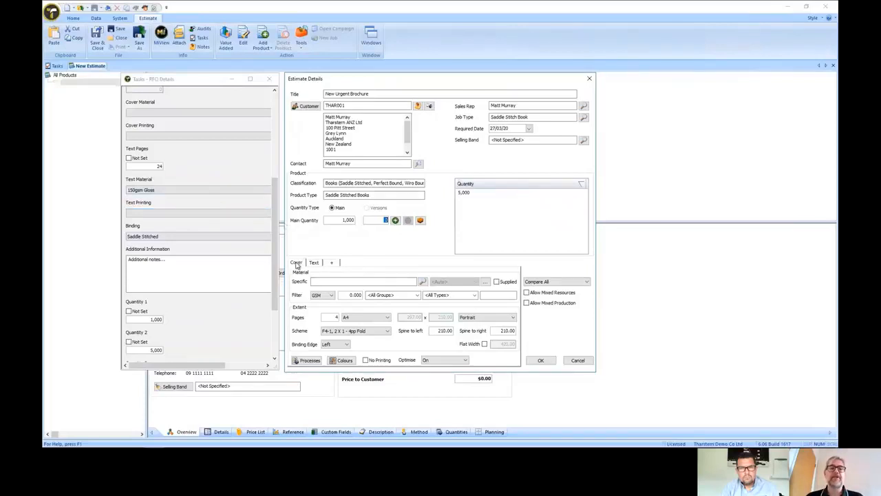
right_click(296, 261)
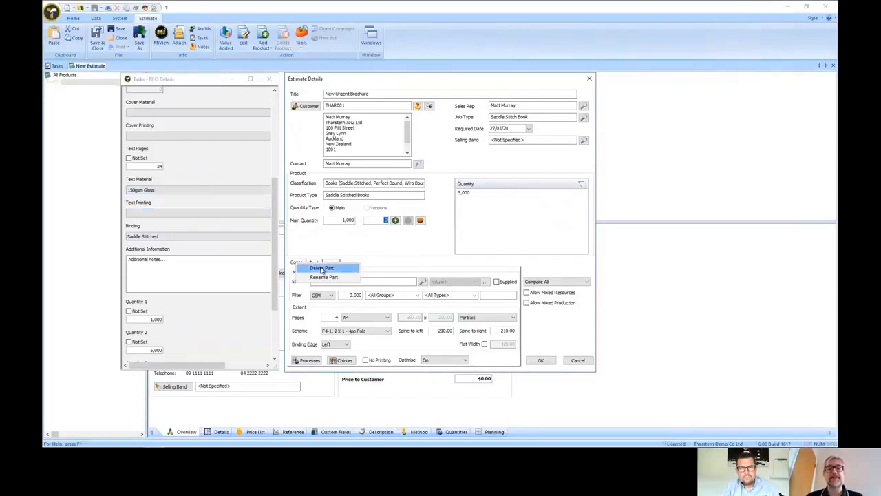
click(323, 267)
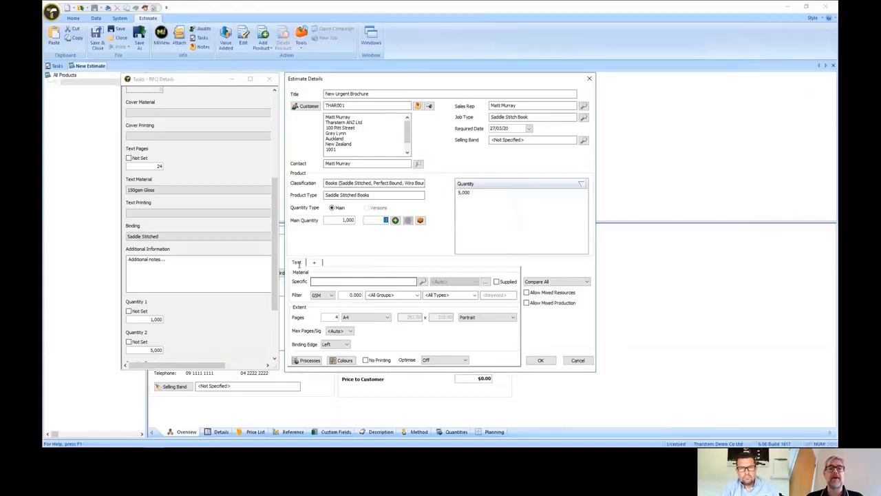
scroll(up, 3)
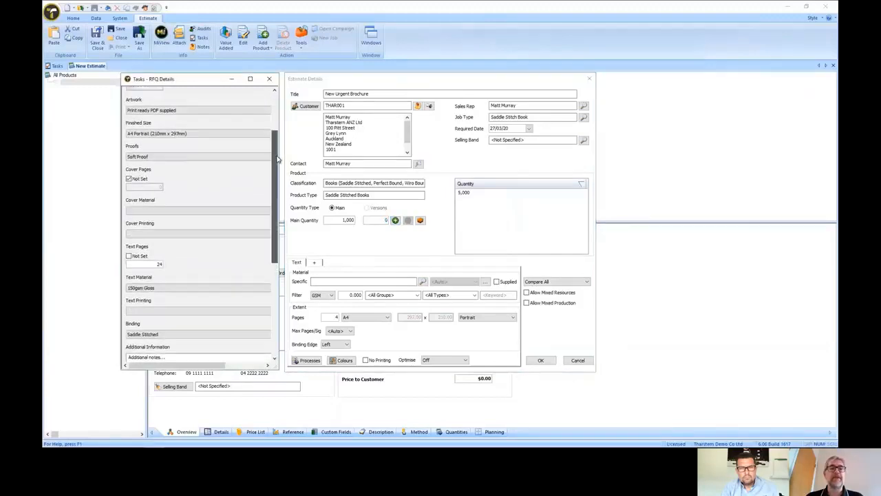
scroll(up, 3)
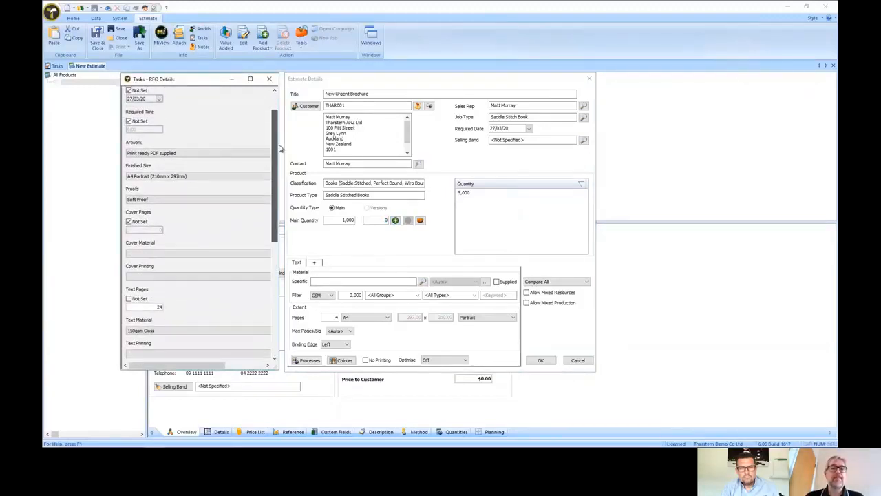
Search '150gsm AND Gloss' and give the text part Hello Gloss 150gsm paper
click(364, 281)
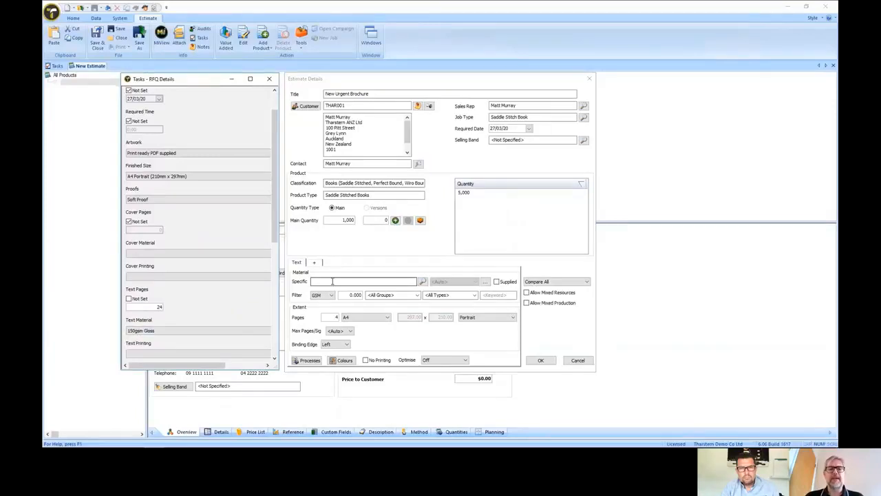
text(150gsm)
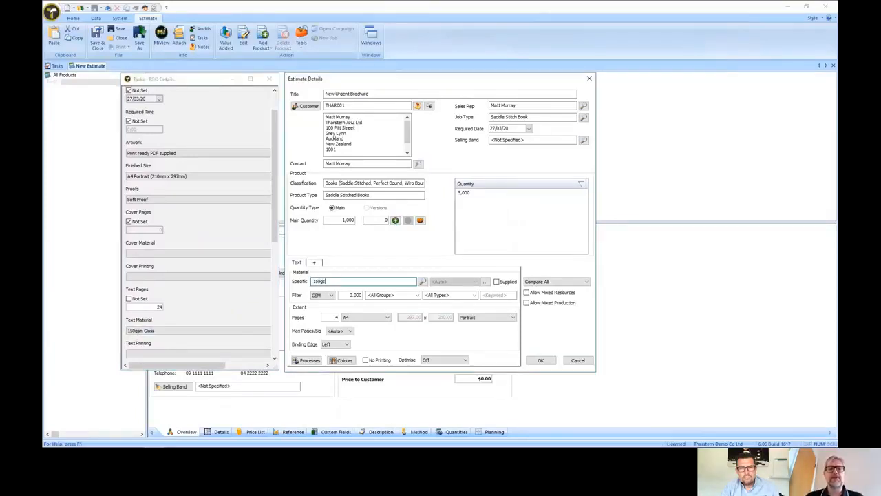
text(AND Gloss)
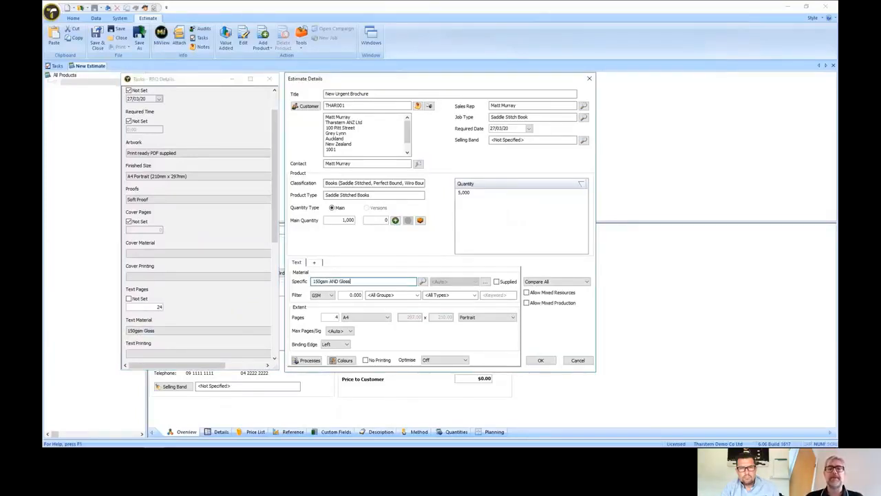
click(423, 281)
text(24)
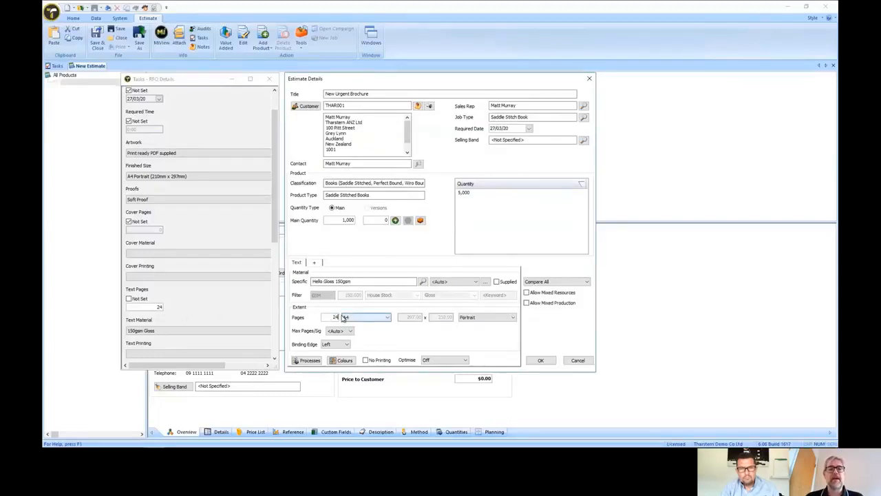
scroll(down, 3)
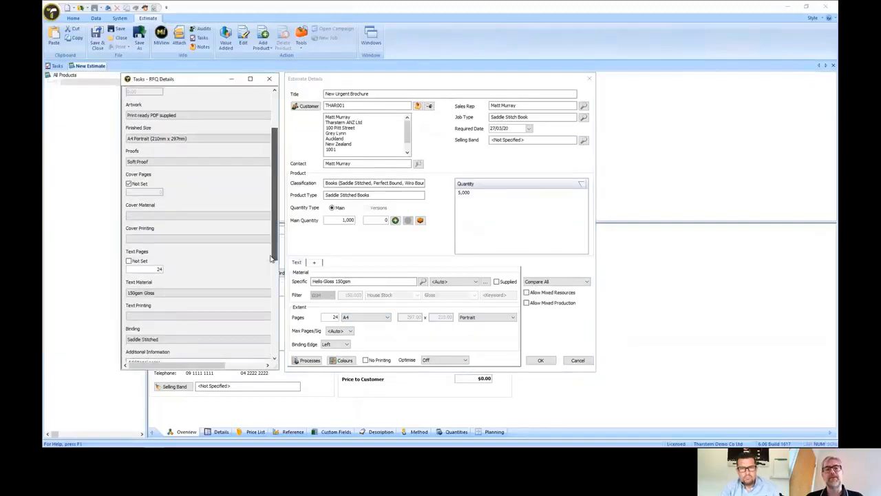
scroll(down, 3)
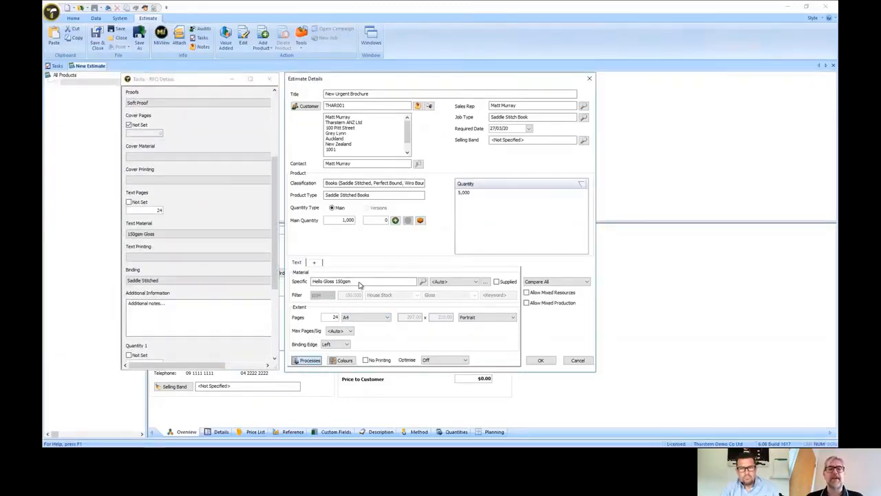
Confirm the pre-press and finishing processes, calculate, and accept the cheapest solution
click(305, 359)
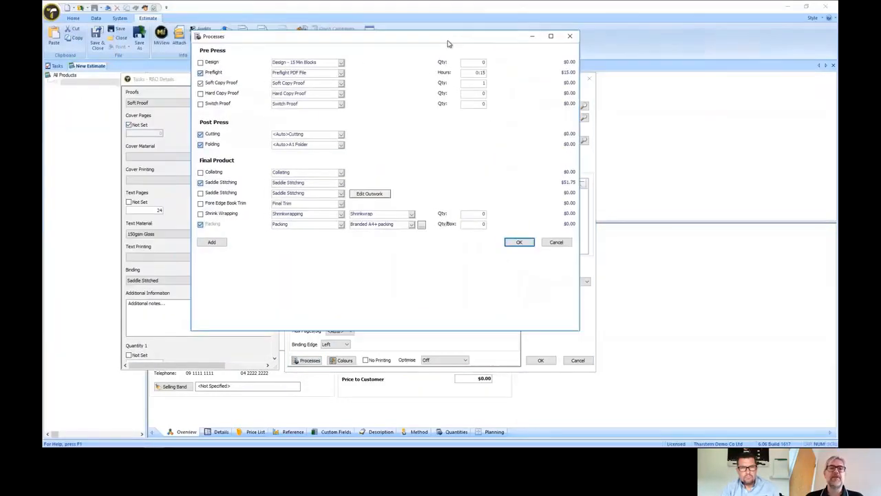
click(519, 242)
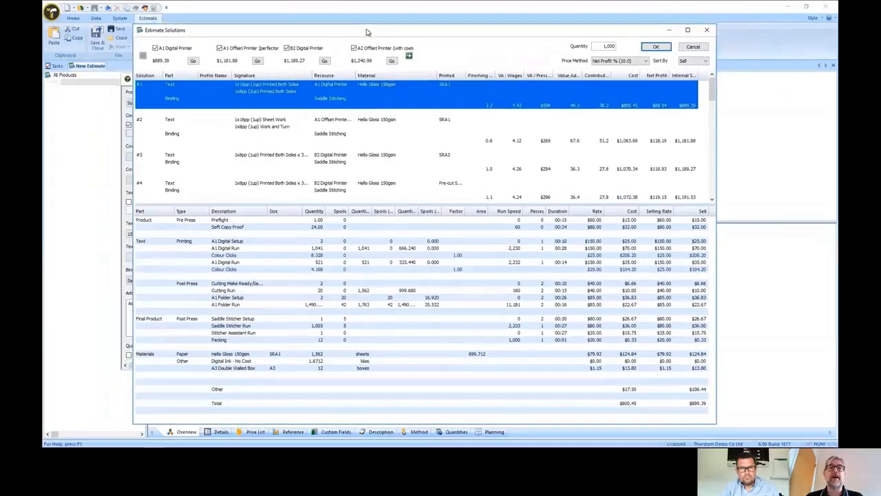
mouse_move(488, 55)
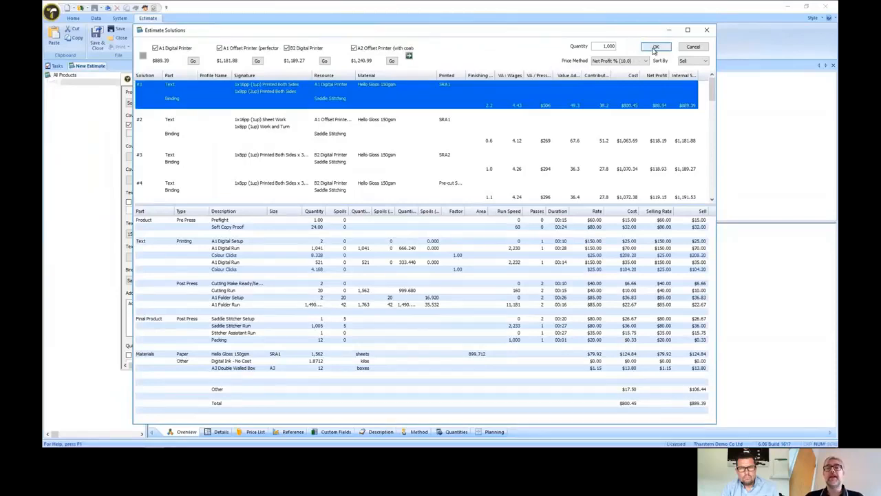
click(656, 47)
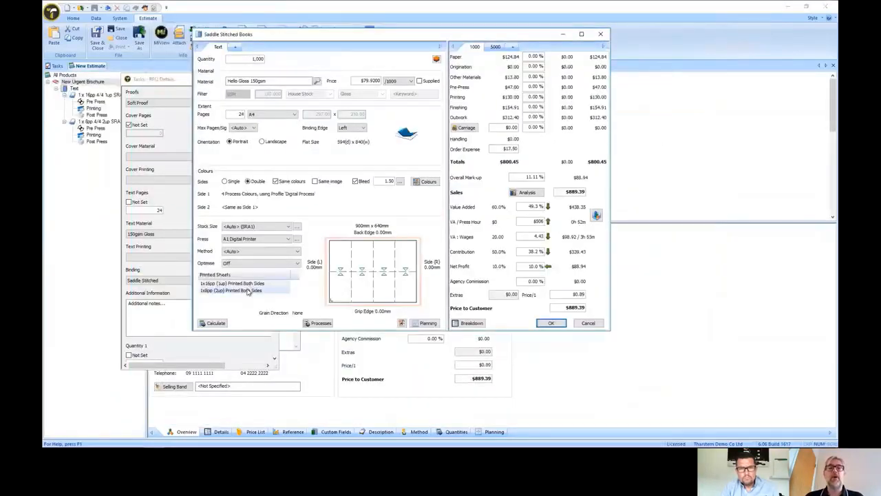
Set Price to Customer to 1000 and save the estimate
click(245, 289)
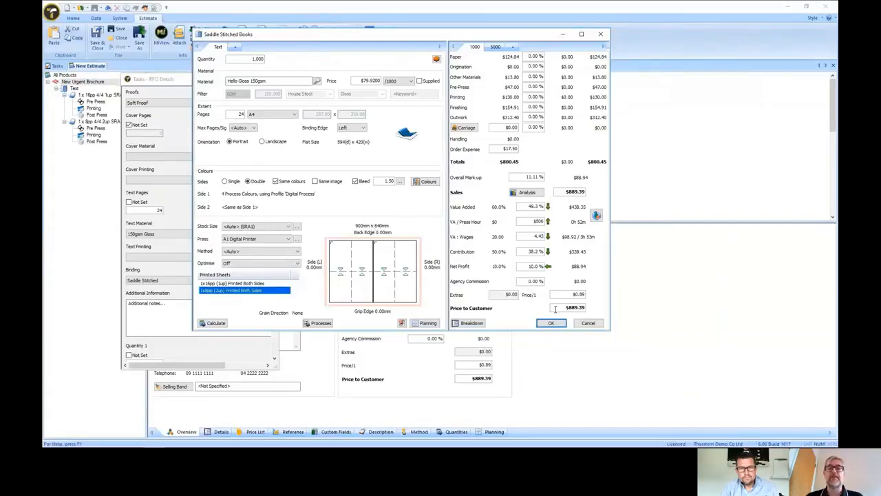
triple_click(575, 307)
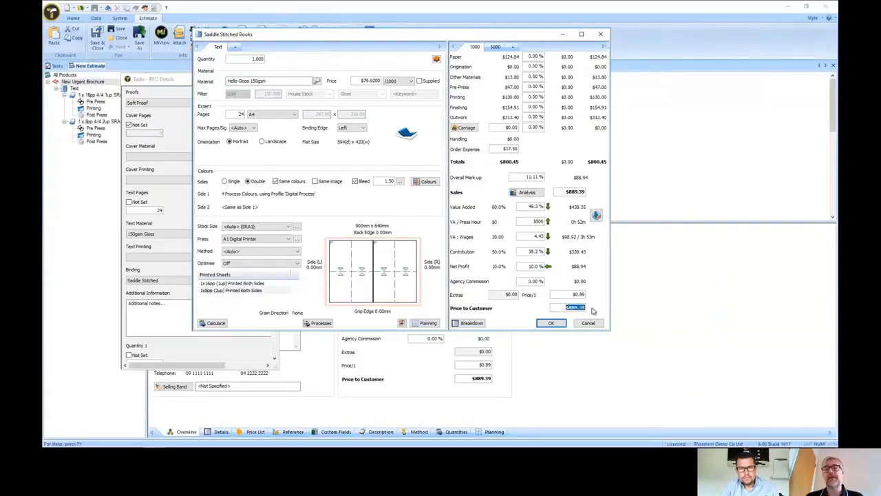
mouse_move(534, 281)
text($1,000.00)
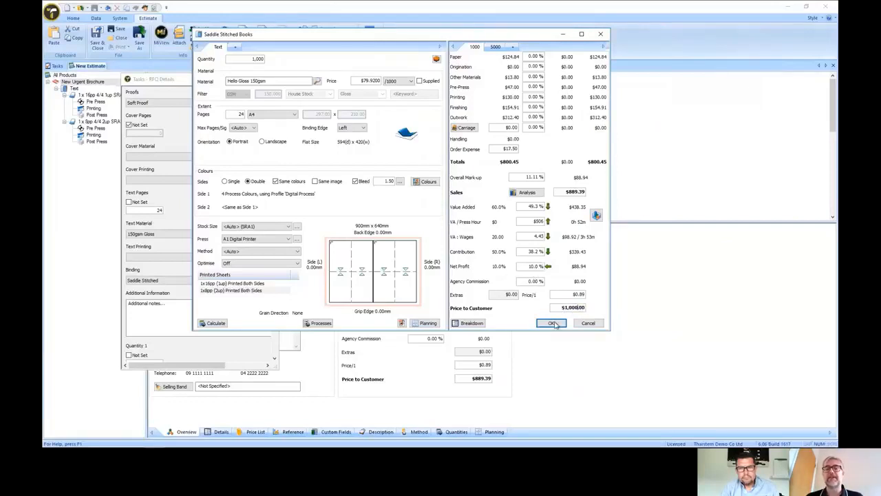
click(552, 322)
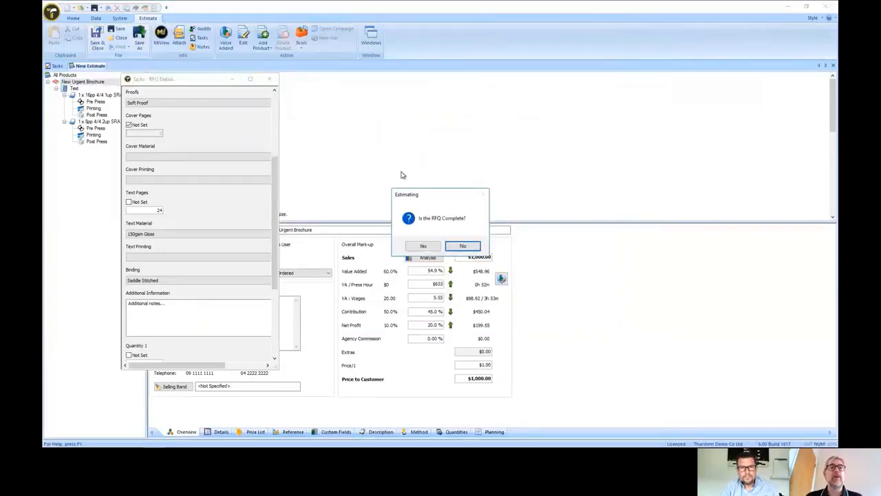
mouse_move(420, 229)
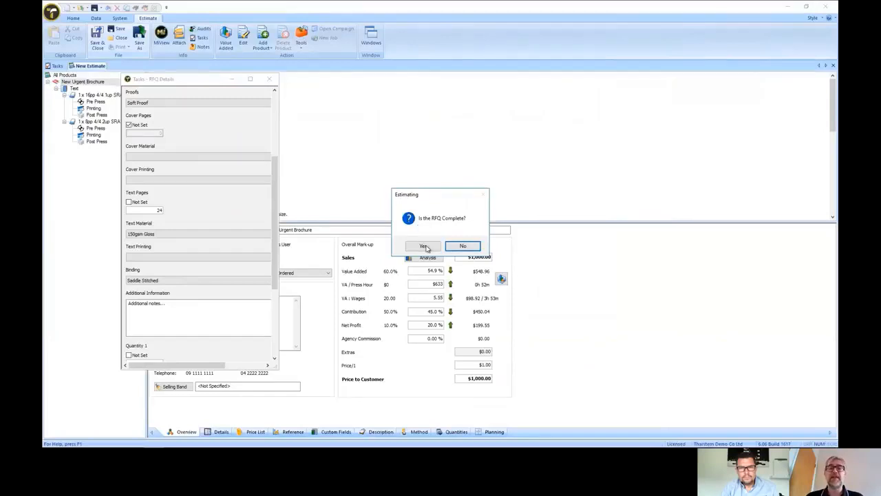
Answer Yes to the 'Is the RFQ Complete?' prompt
click(423, 245)
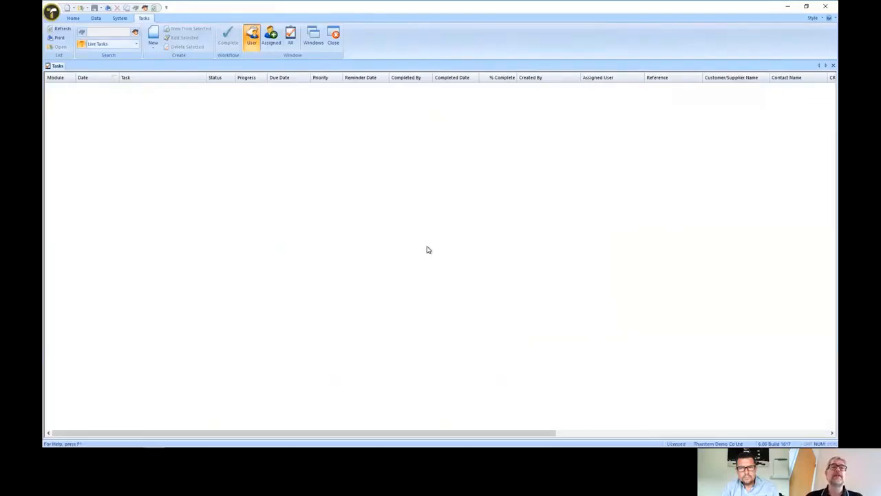
mouse_move(289, 102)
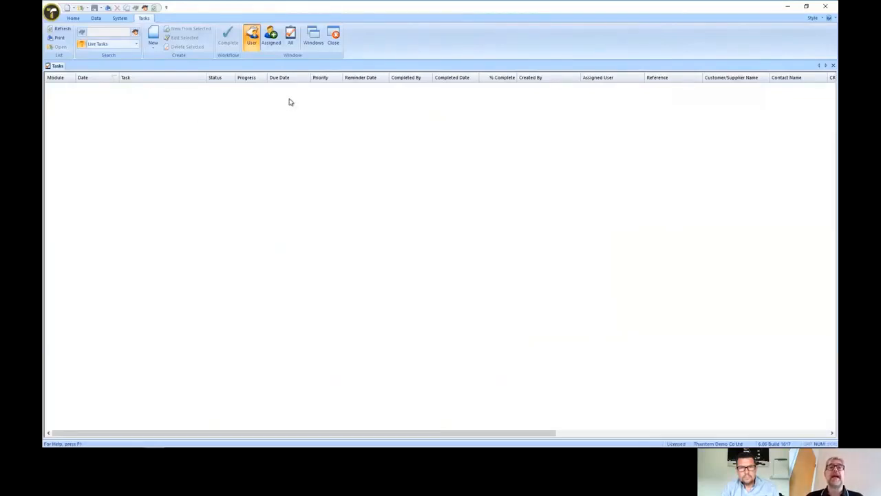
mouse_move(157, 103)
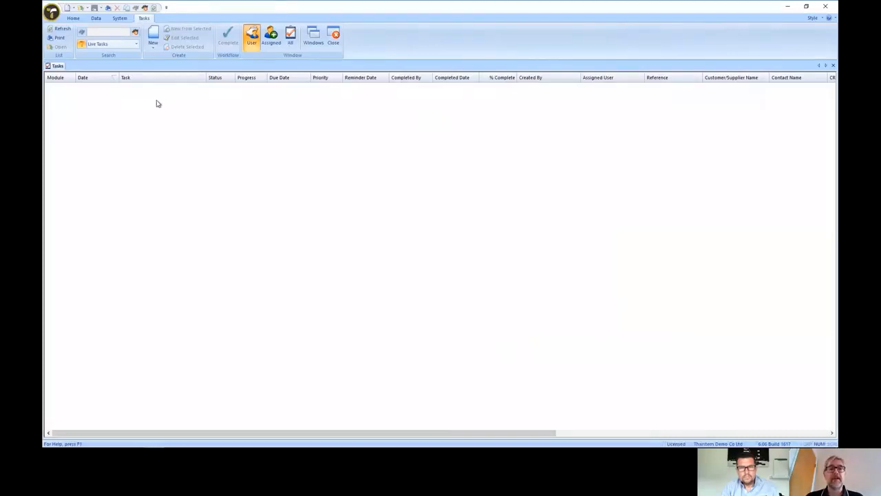
mouse_move(227, 142)
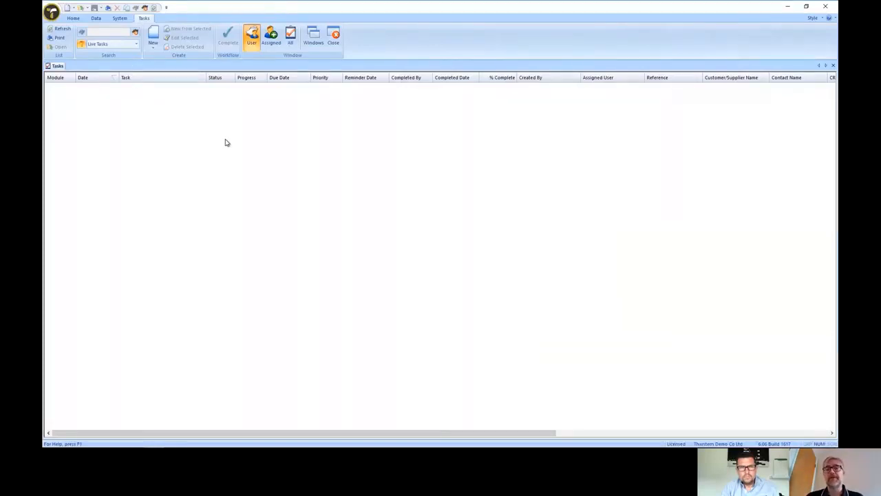
mouse_move(231, 144)
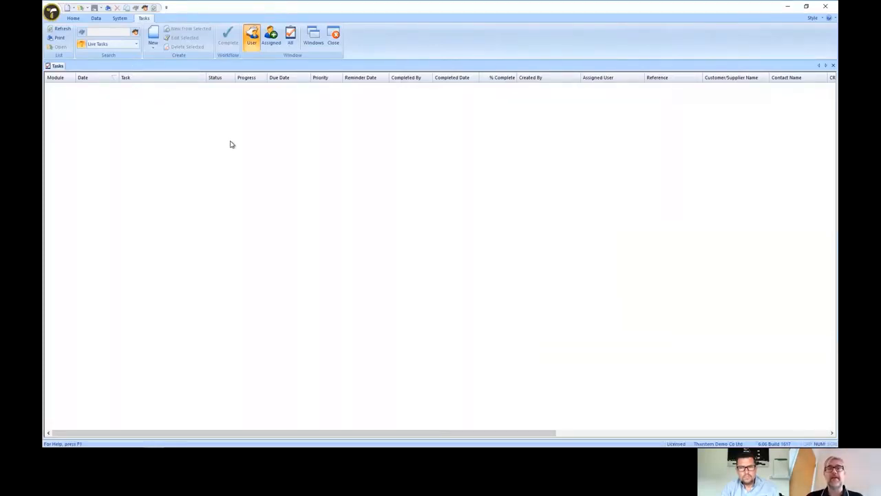
mouse_move(376, 175)
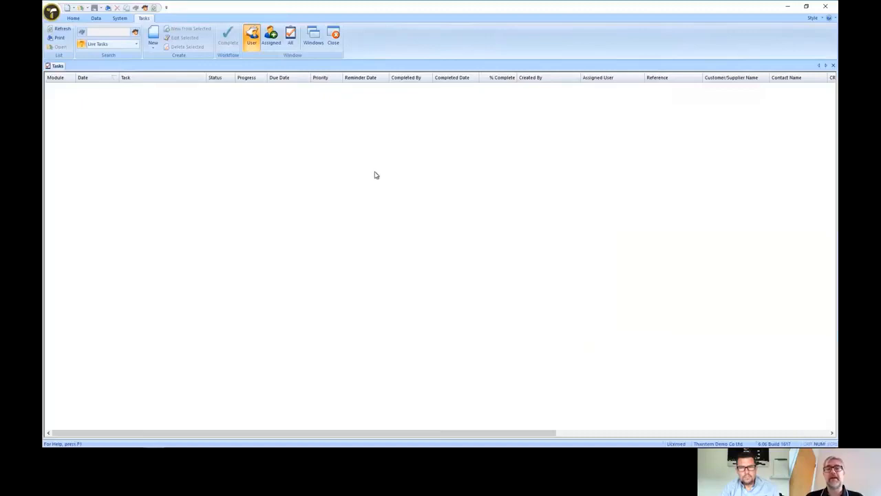
mouse_move(461, 402)
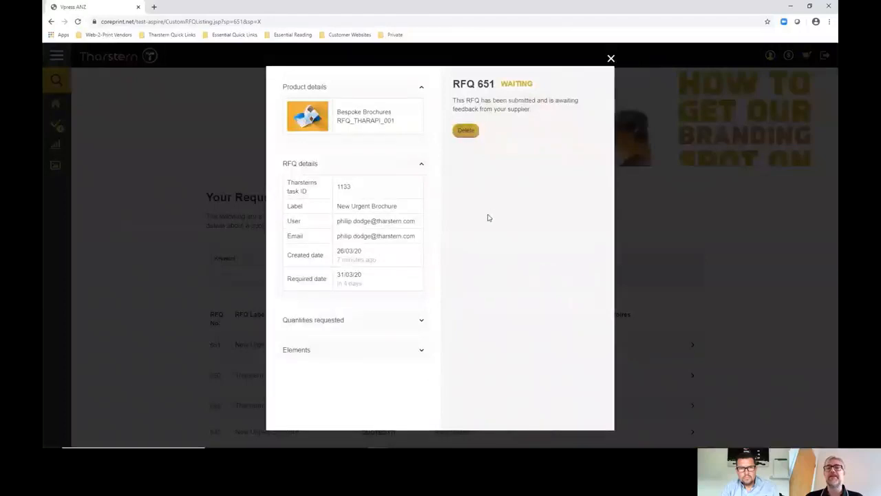
Dismiss the waiting RFQ popup so the list shows RFQ 651 as Quoted
click(610, 58)
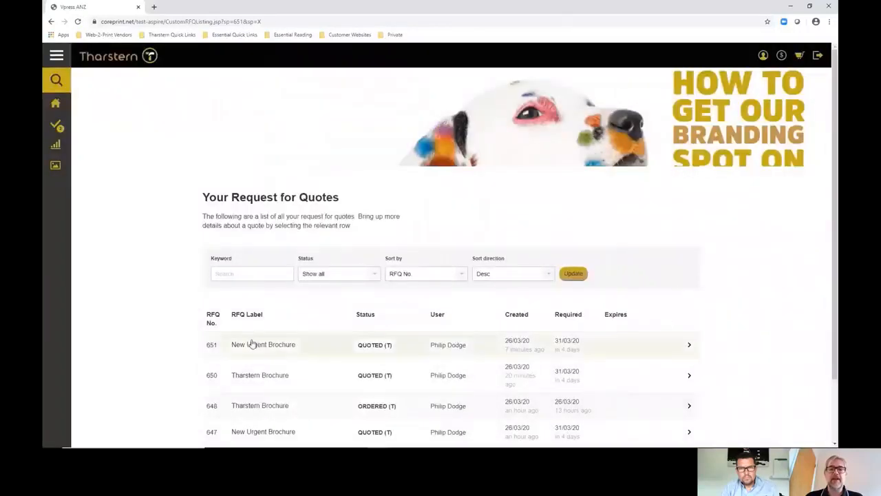
mouse_move(281, 346)
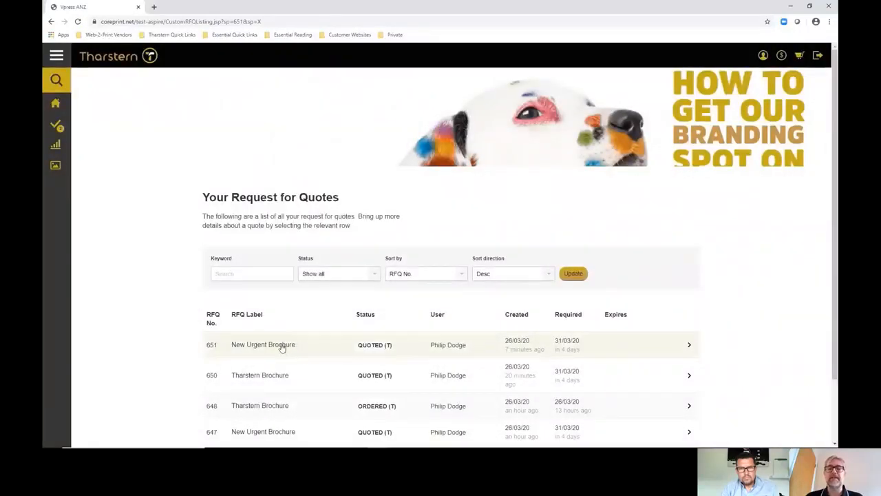
mouse_move(534, 349)
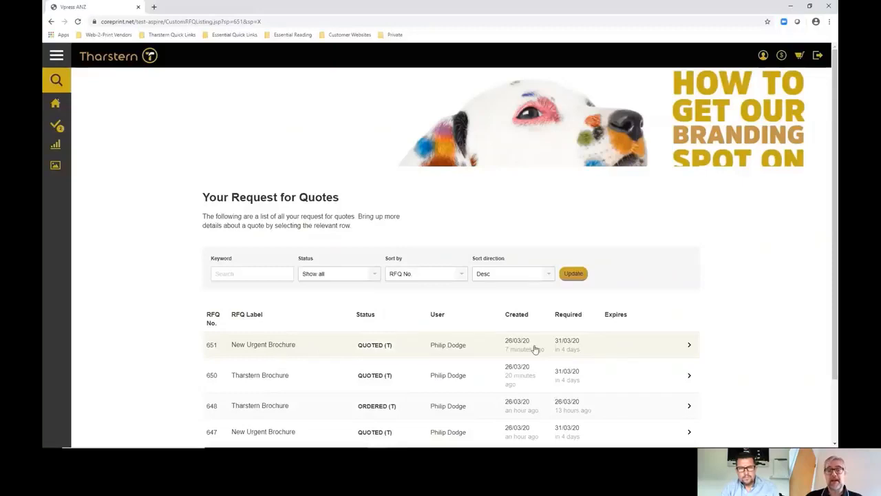
mouse_move(691, 347)
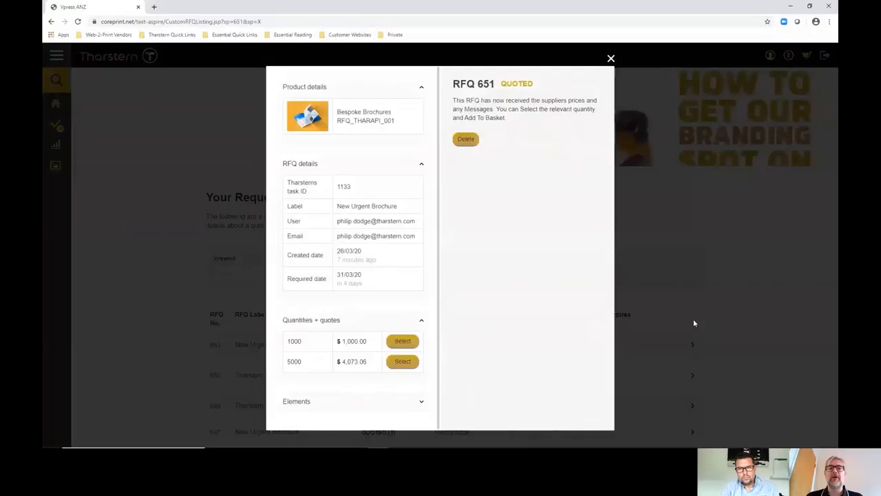
mouse_move(581, 300)
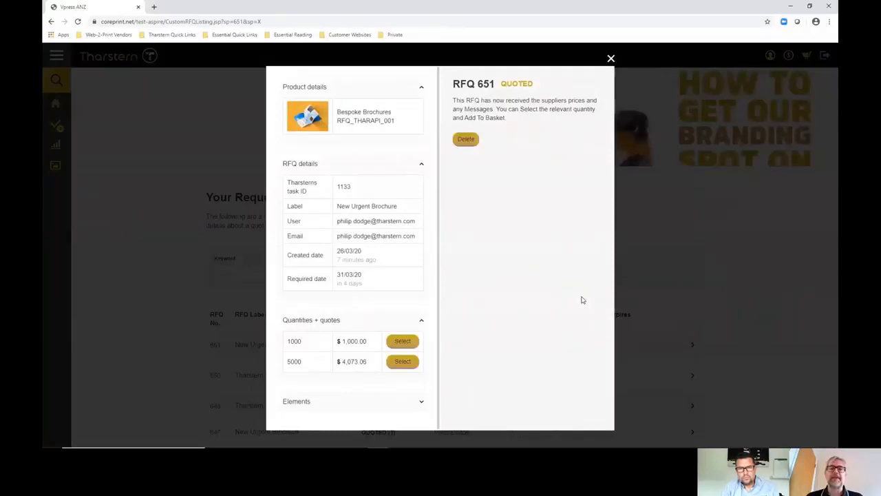
mouse_move(358, 164)
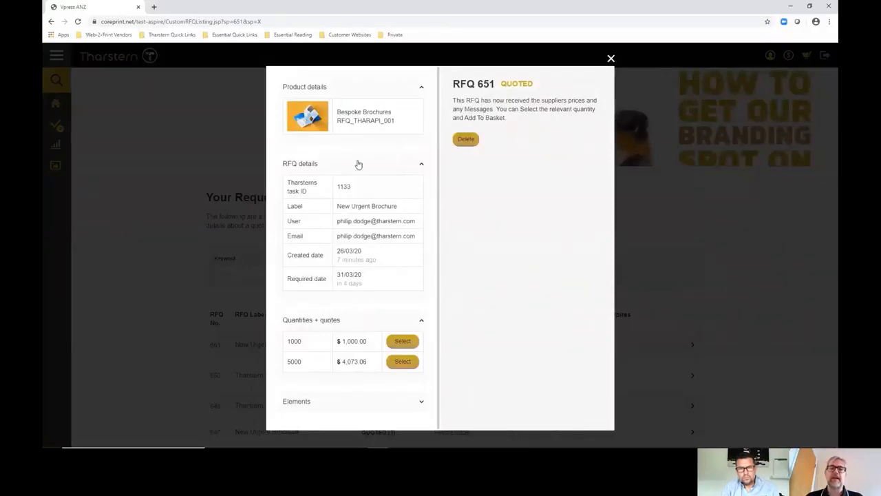
mouse_move(479, 343)
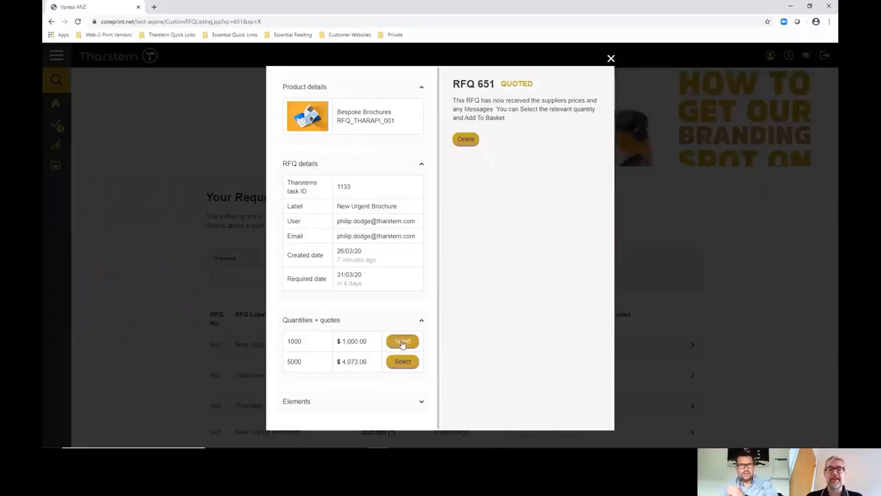
Add the 1000-copy quote at $1,000.00 to the basket with cost centre CC
click(402, 341)
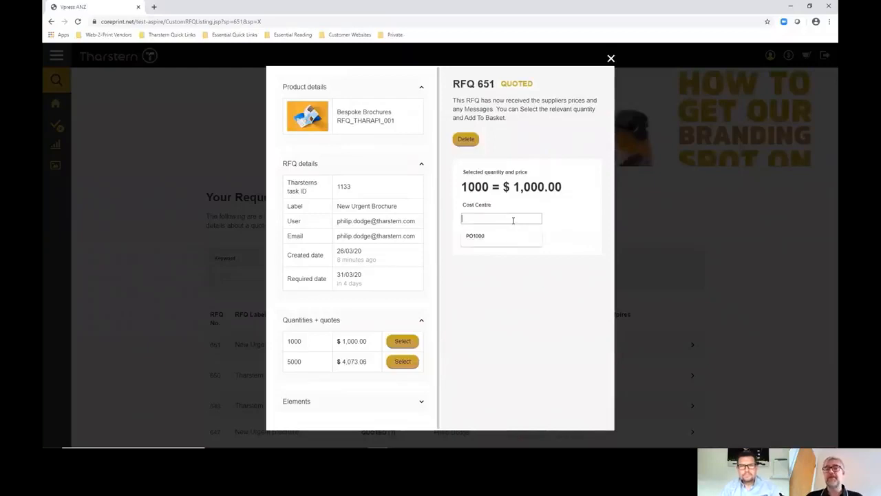
text(CC)
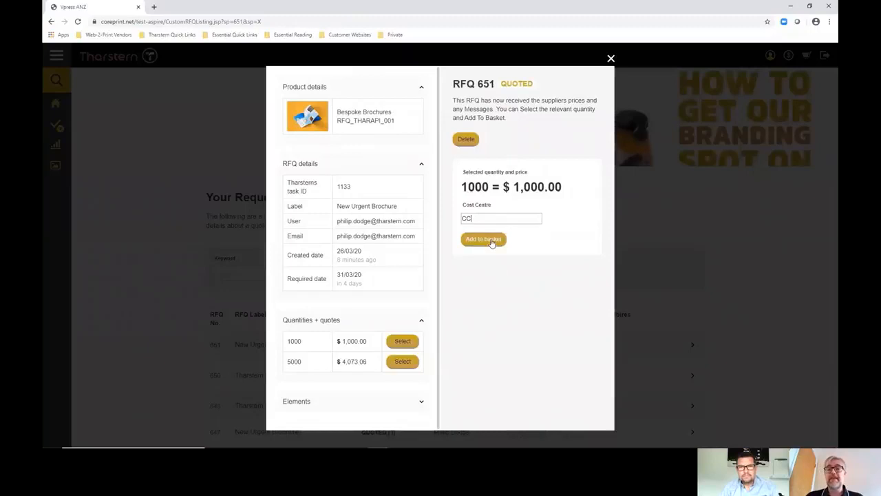
click(482, 240)
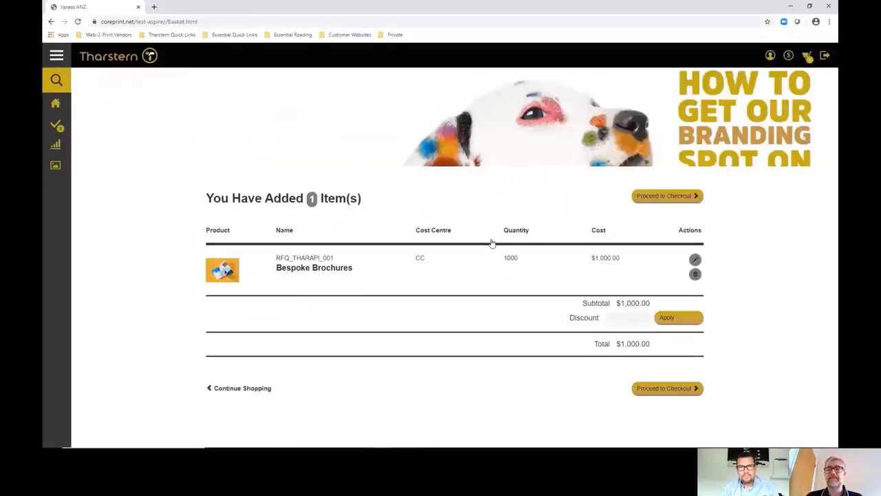
mouse_move(578, 287)
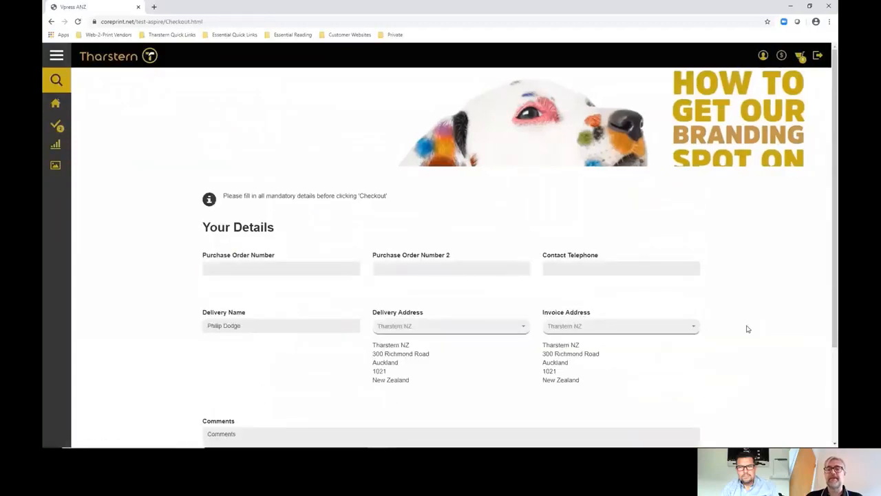
Submit the checkout with purchase order number PO100, producing Order No 112
text(PO100)
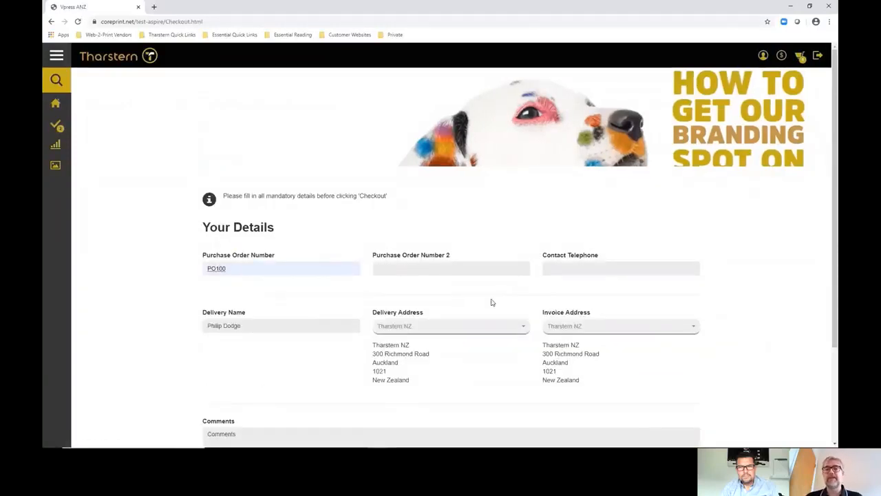
scroll(down, 3)
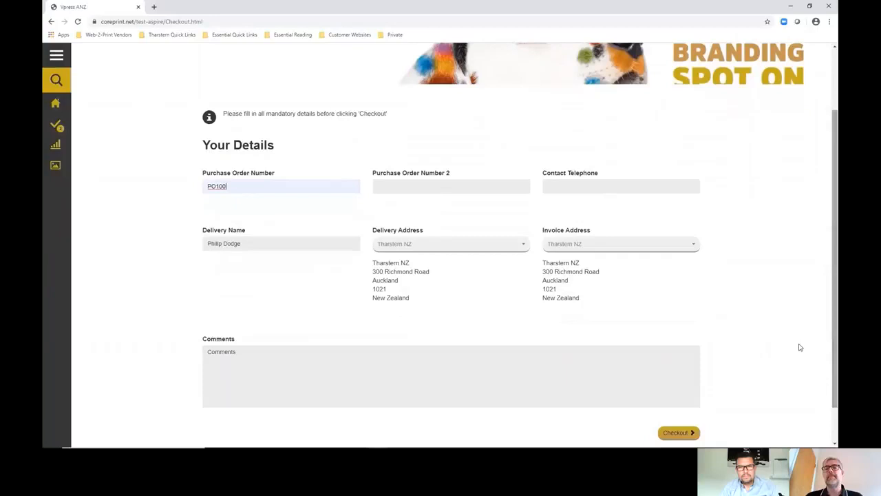
click(678, 432)
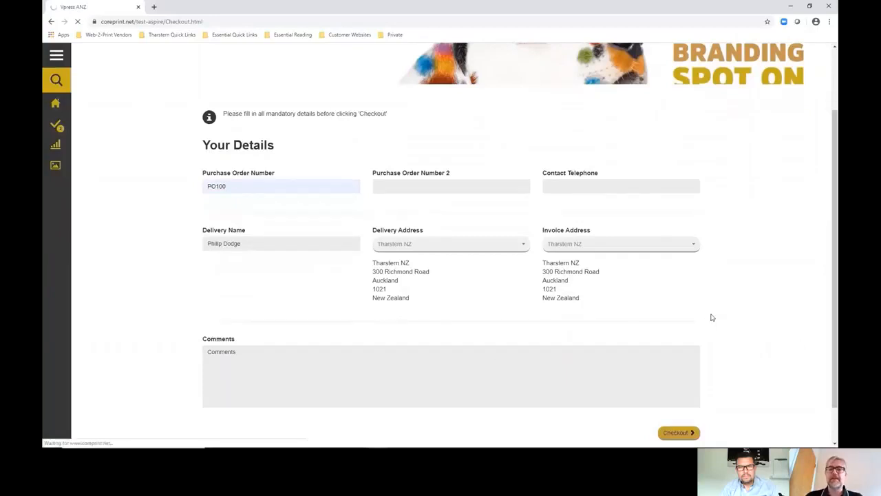
click(678, 432)
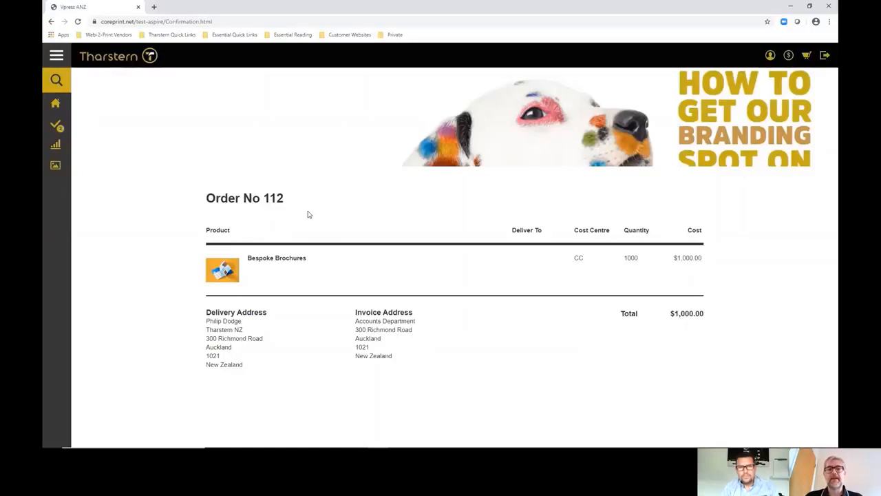
mouse_move(385, 194)
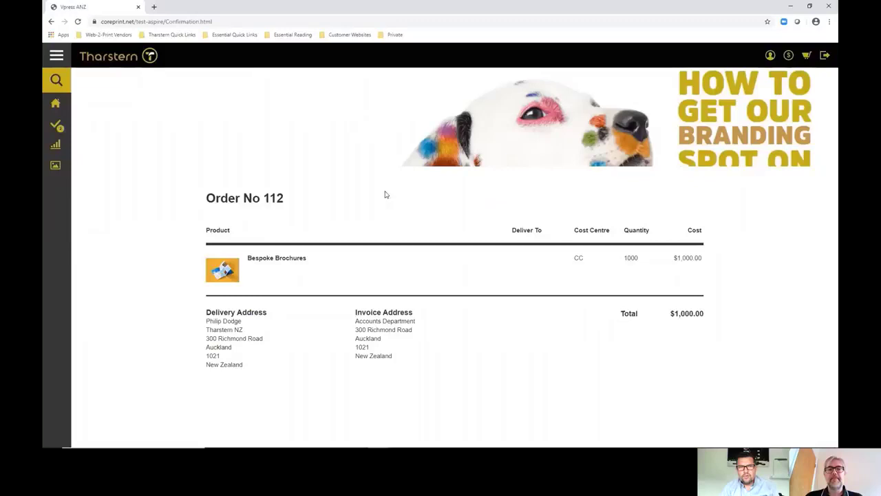
mouse_move(511, 341)
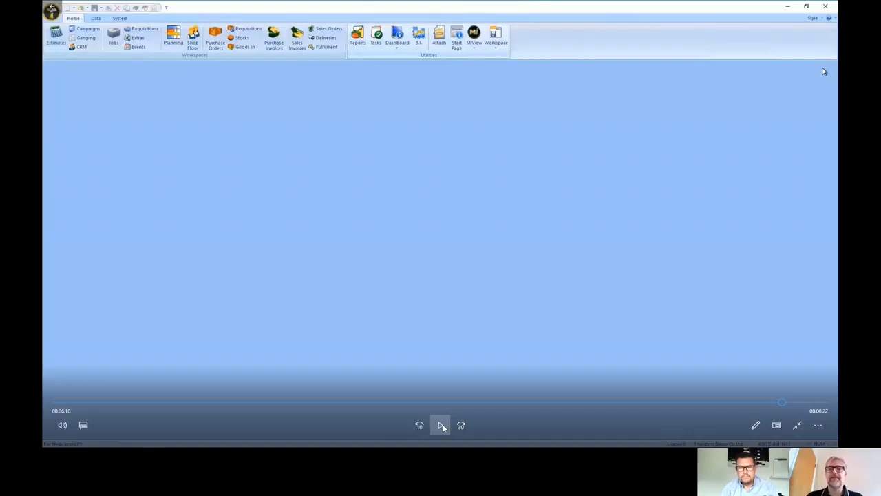
Bring up the Jobs window from the Home ribbon
click(441, 424)
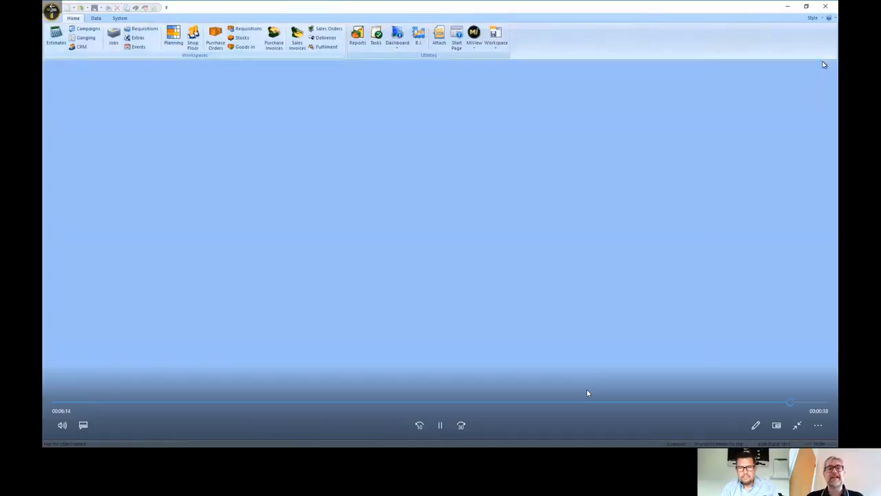
click(113, 34)
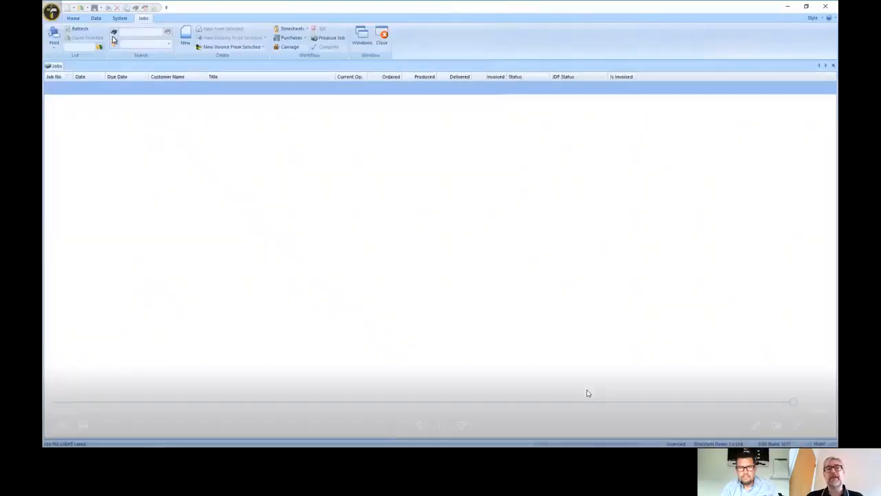
Refresh the jobs list so the new brochure job appears among In Progress jobs
click(80, 28)
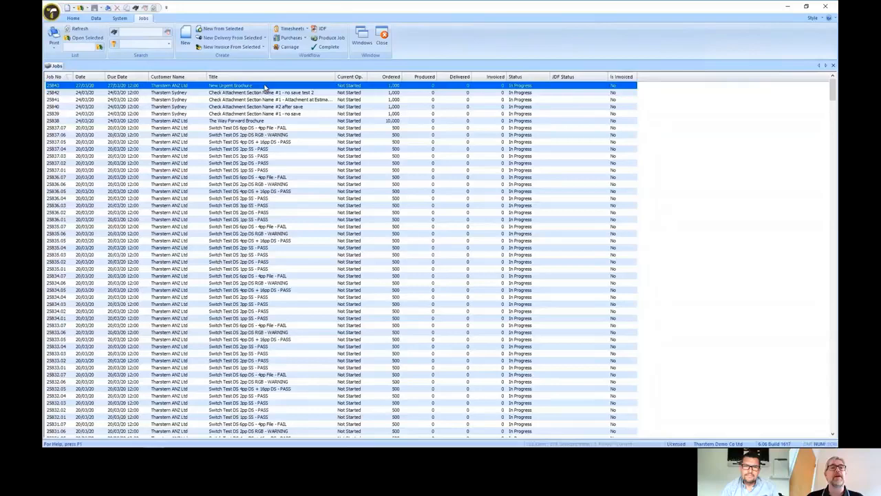
mouse_move(763, 88)
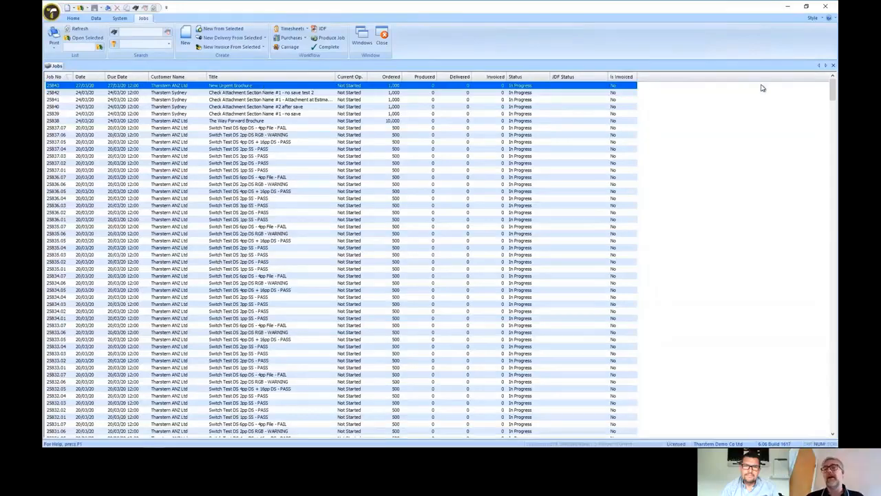